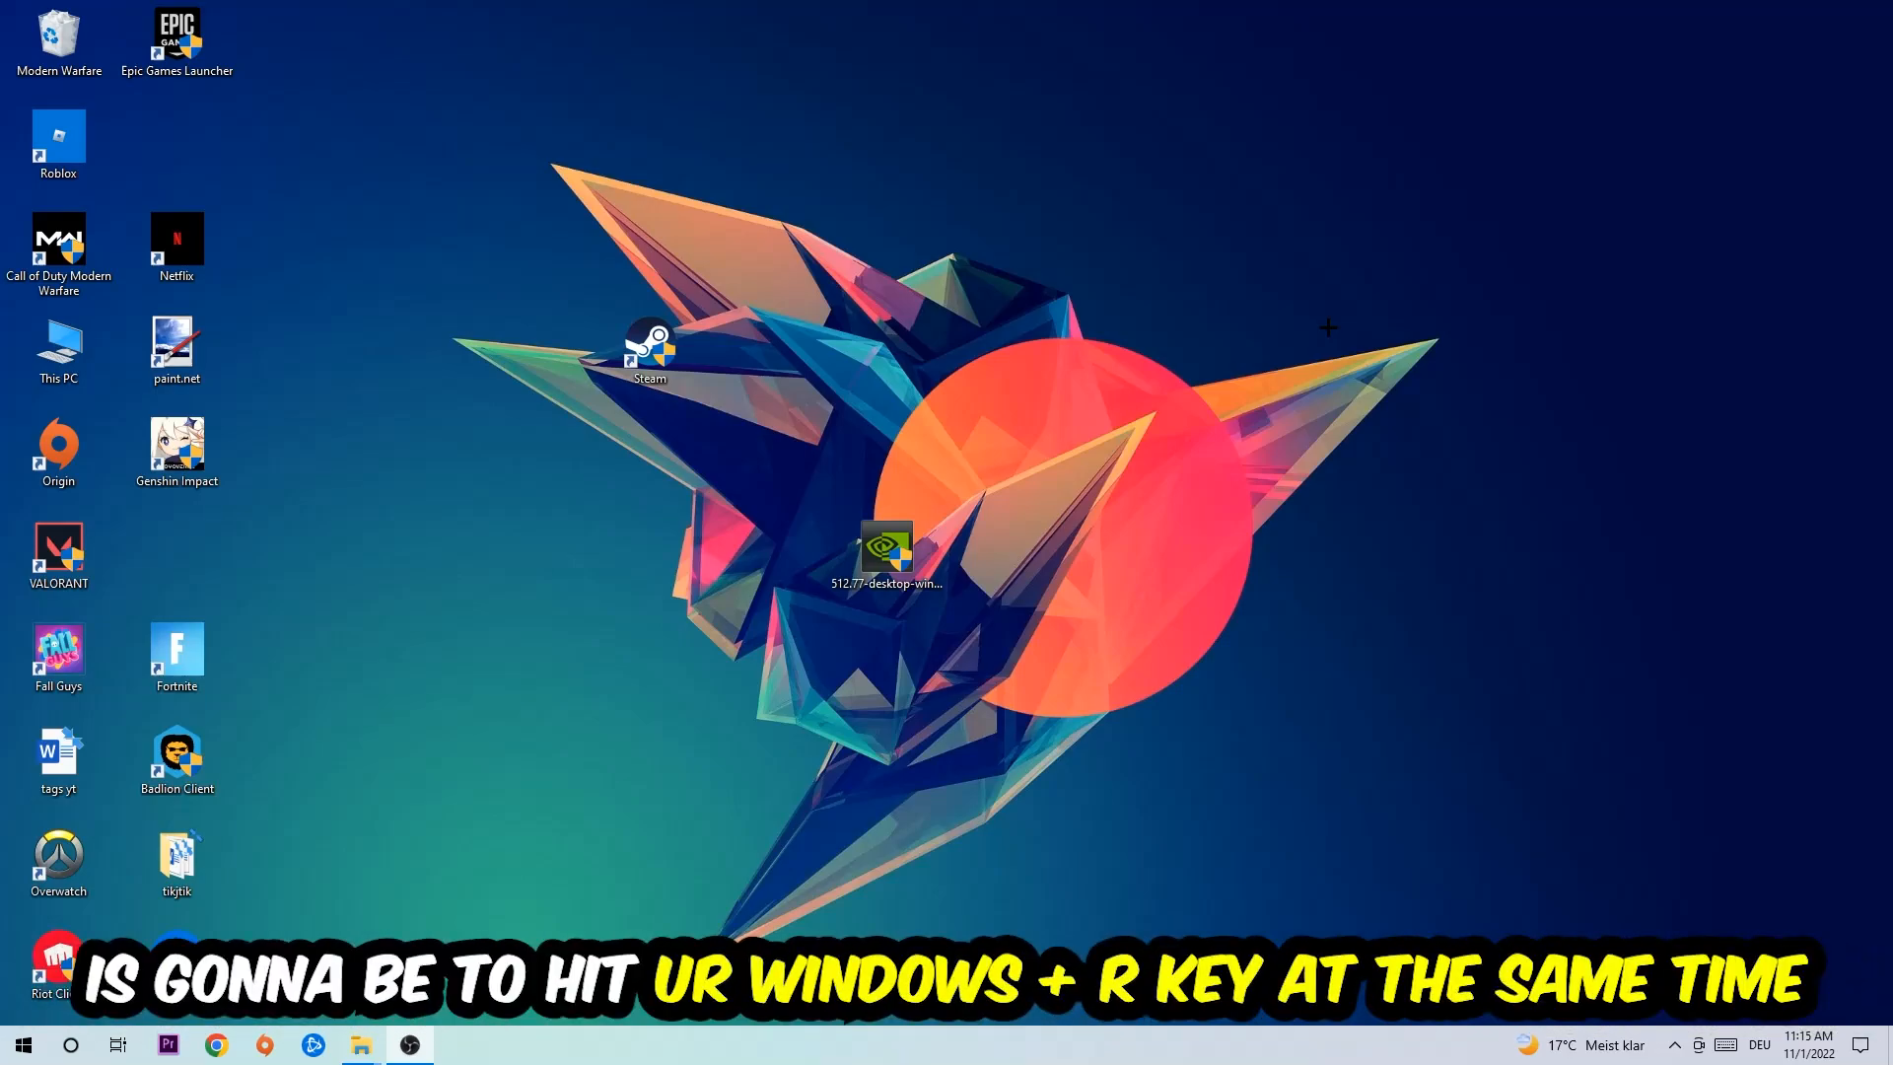
Launch Command Prompt via Run, maximize it, and run ipconfig /flushdns.
key(win+r)
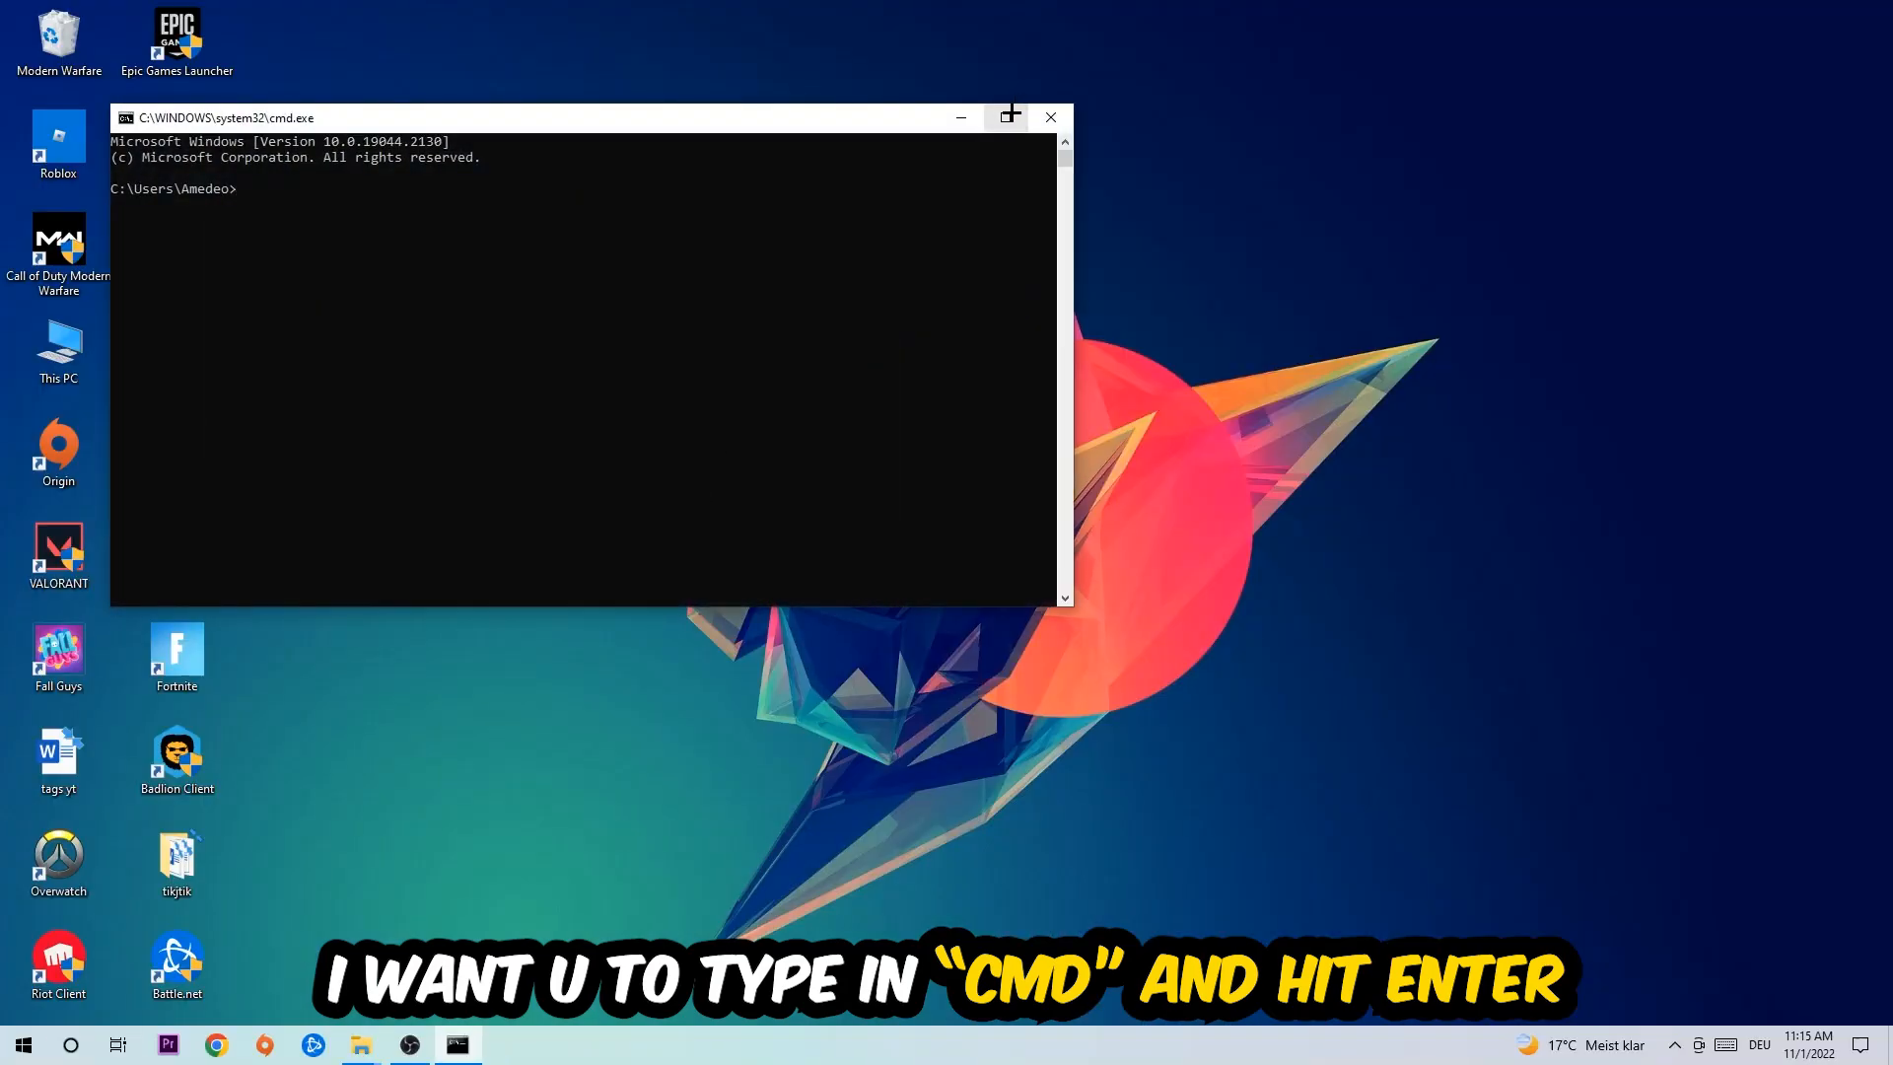
click(1009, 116)
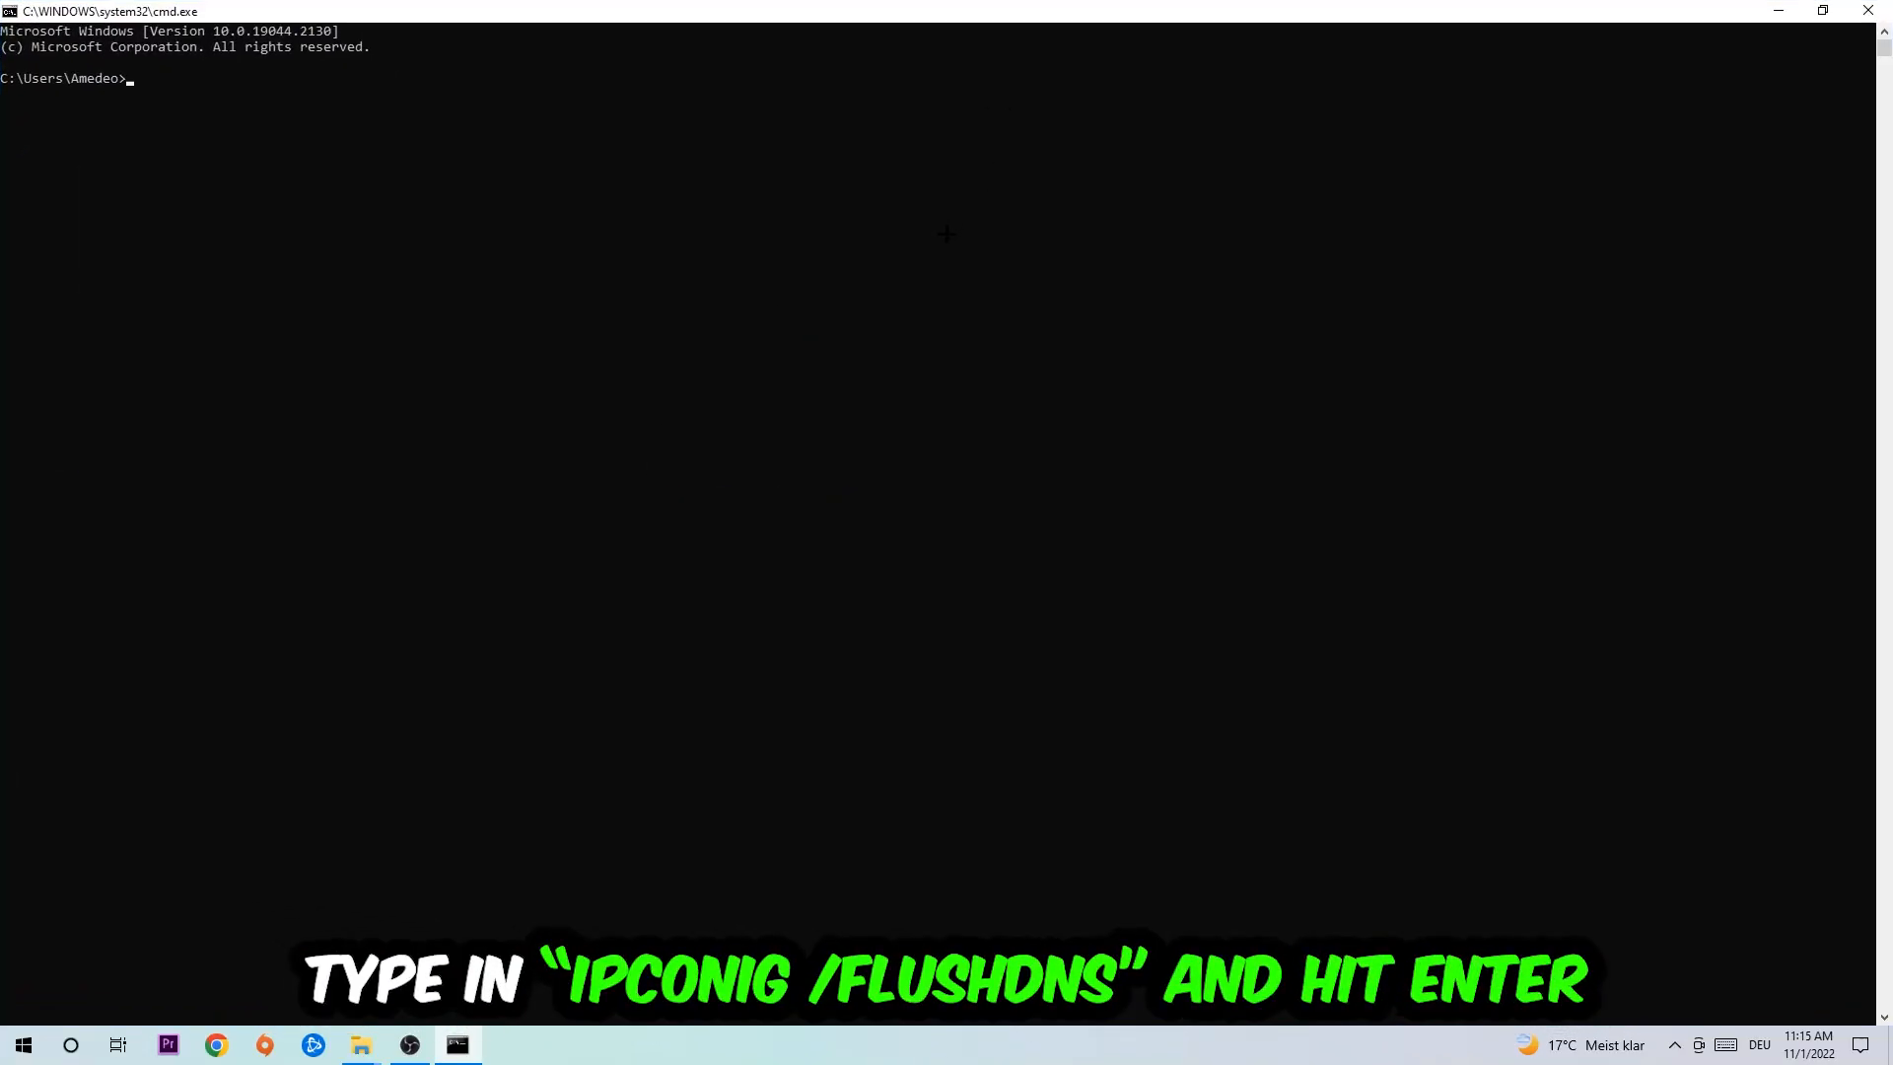
text(ipco)
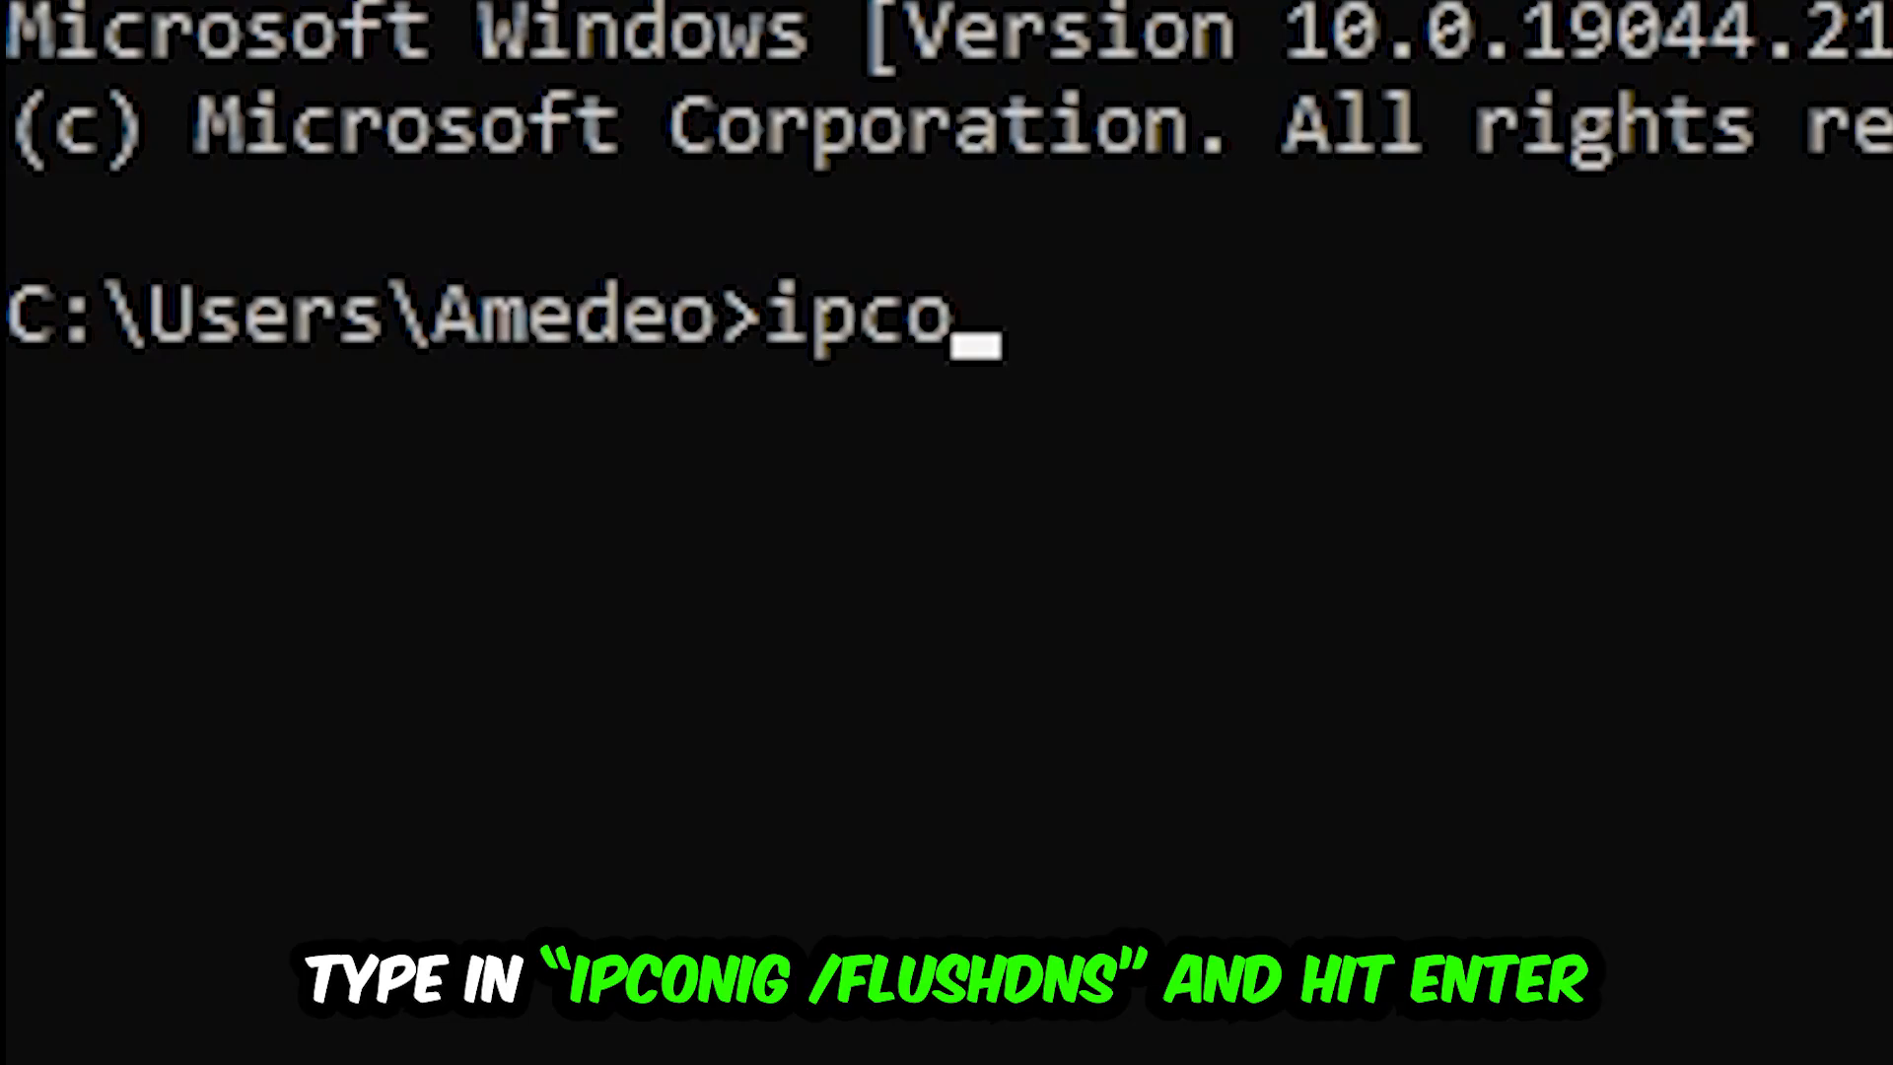
text(nfig /flushdns)
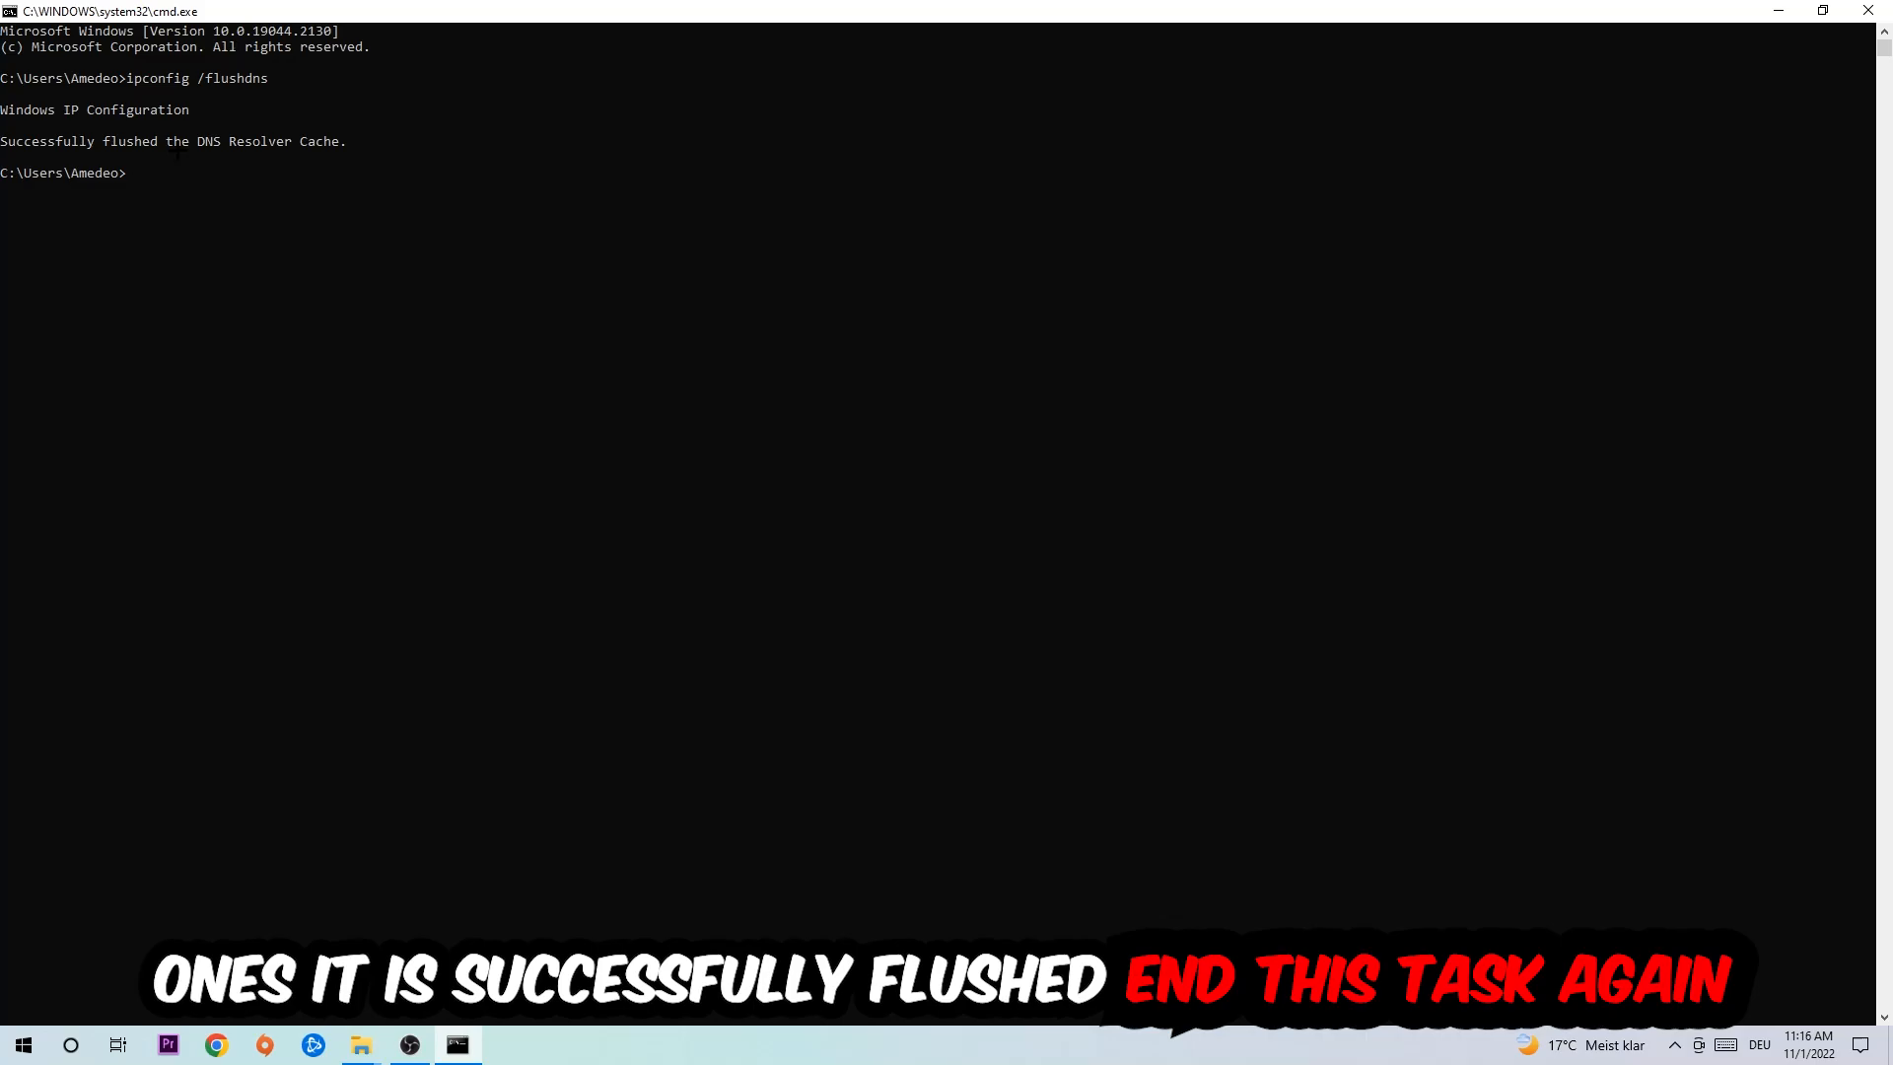
Close Command Prompt and reach the Network & Internet status page in Settings.
click(1868, 11)
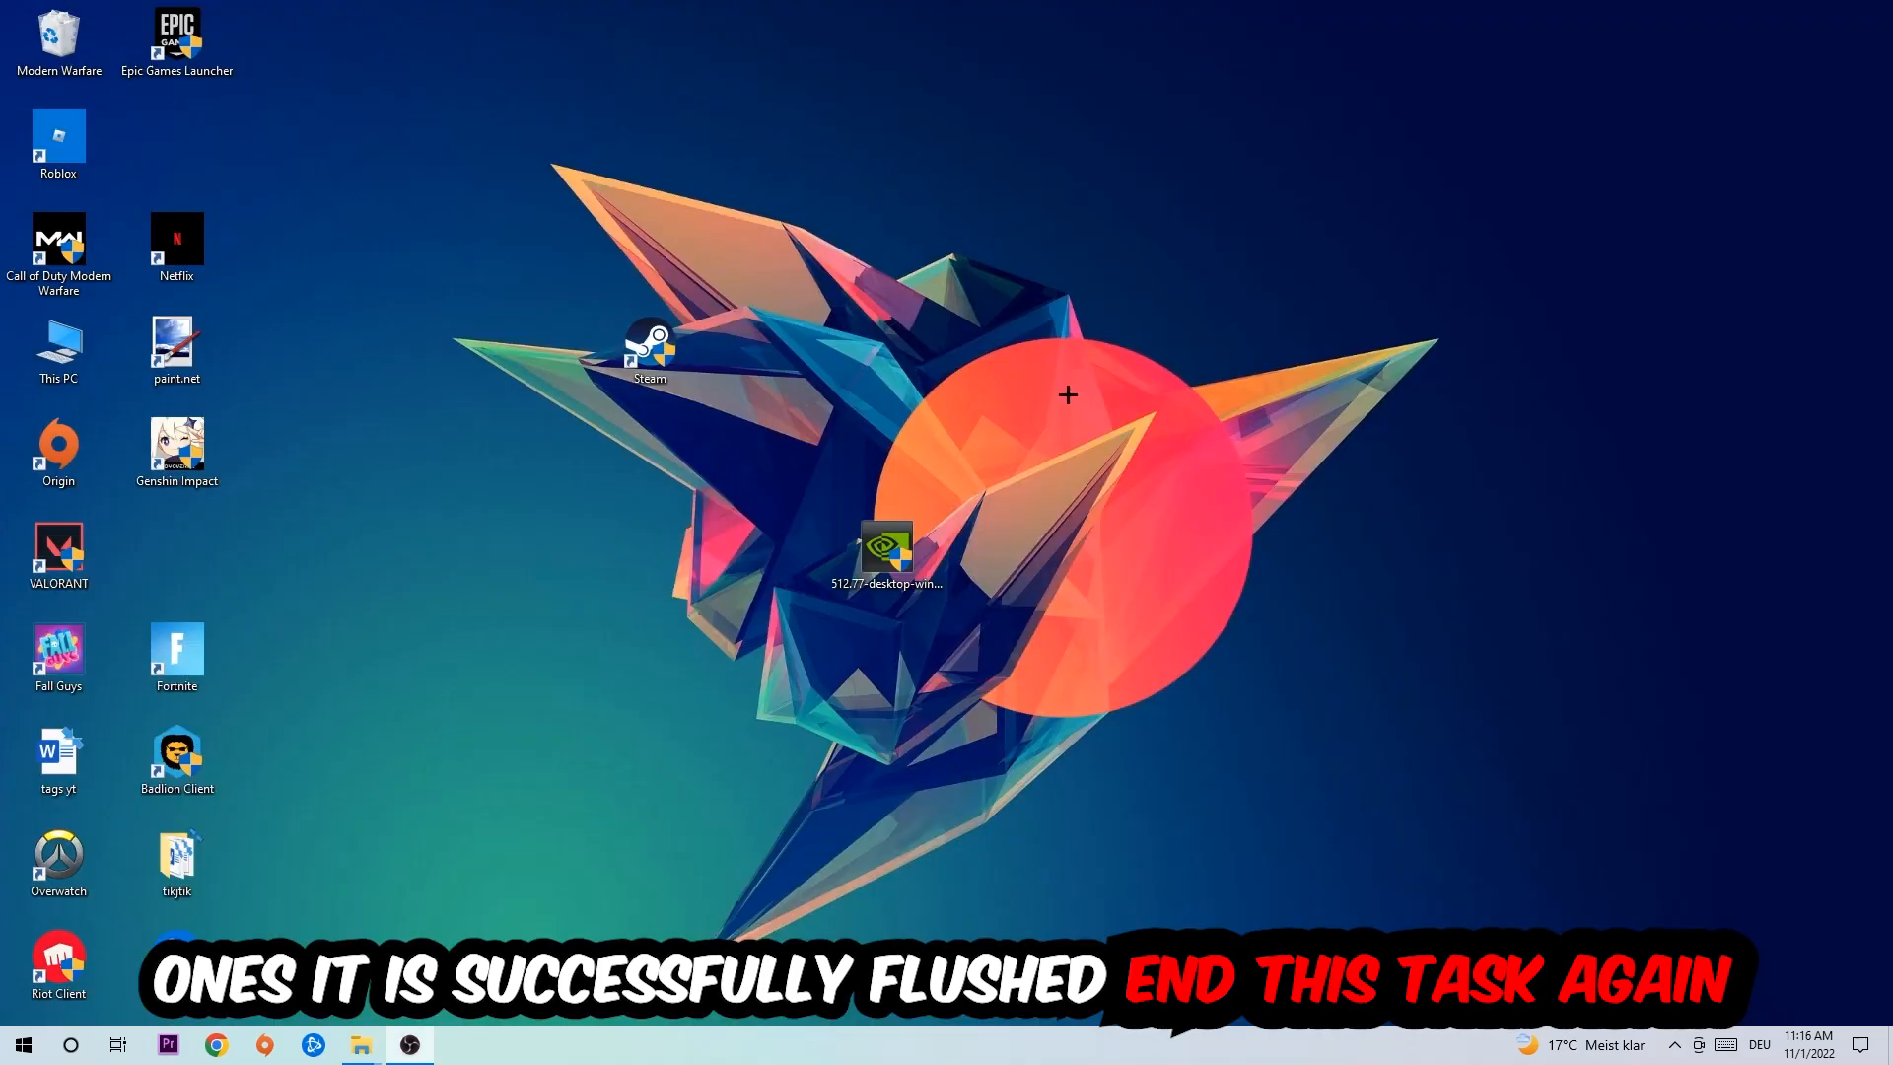
click(22, 1045)
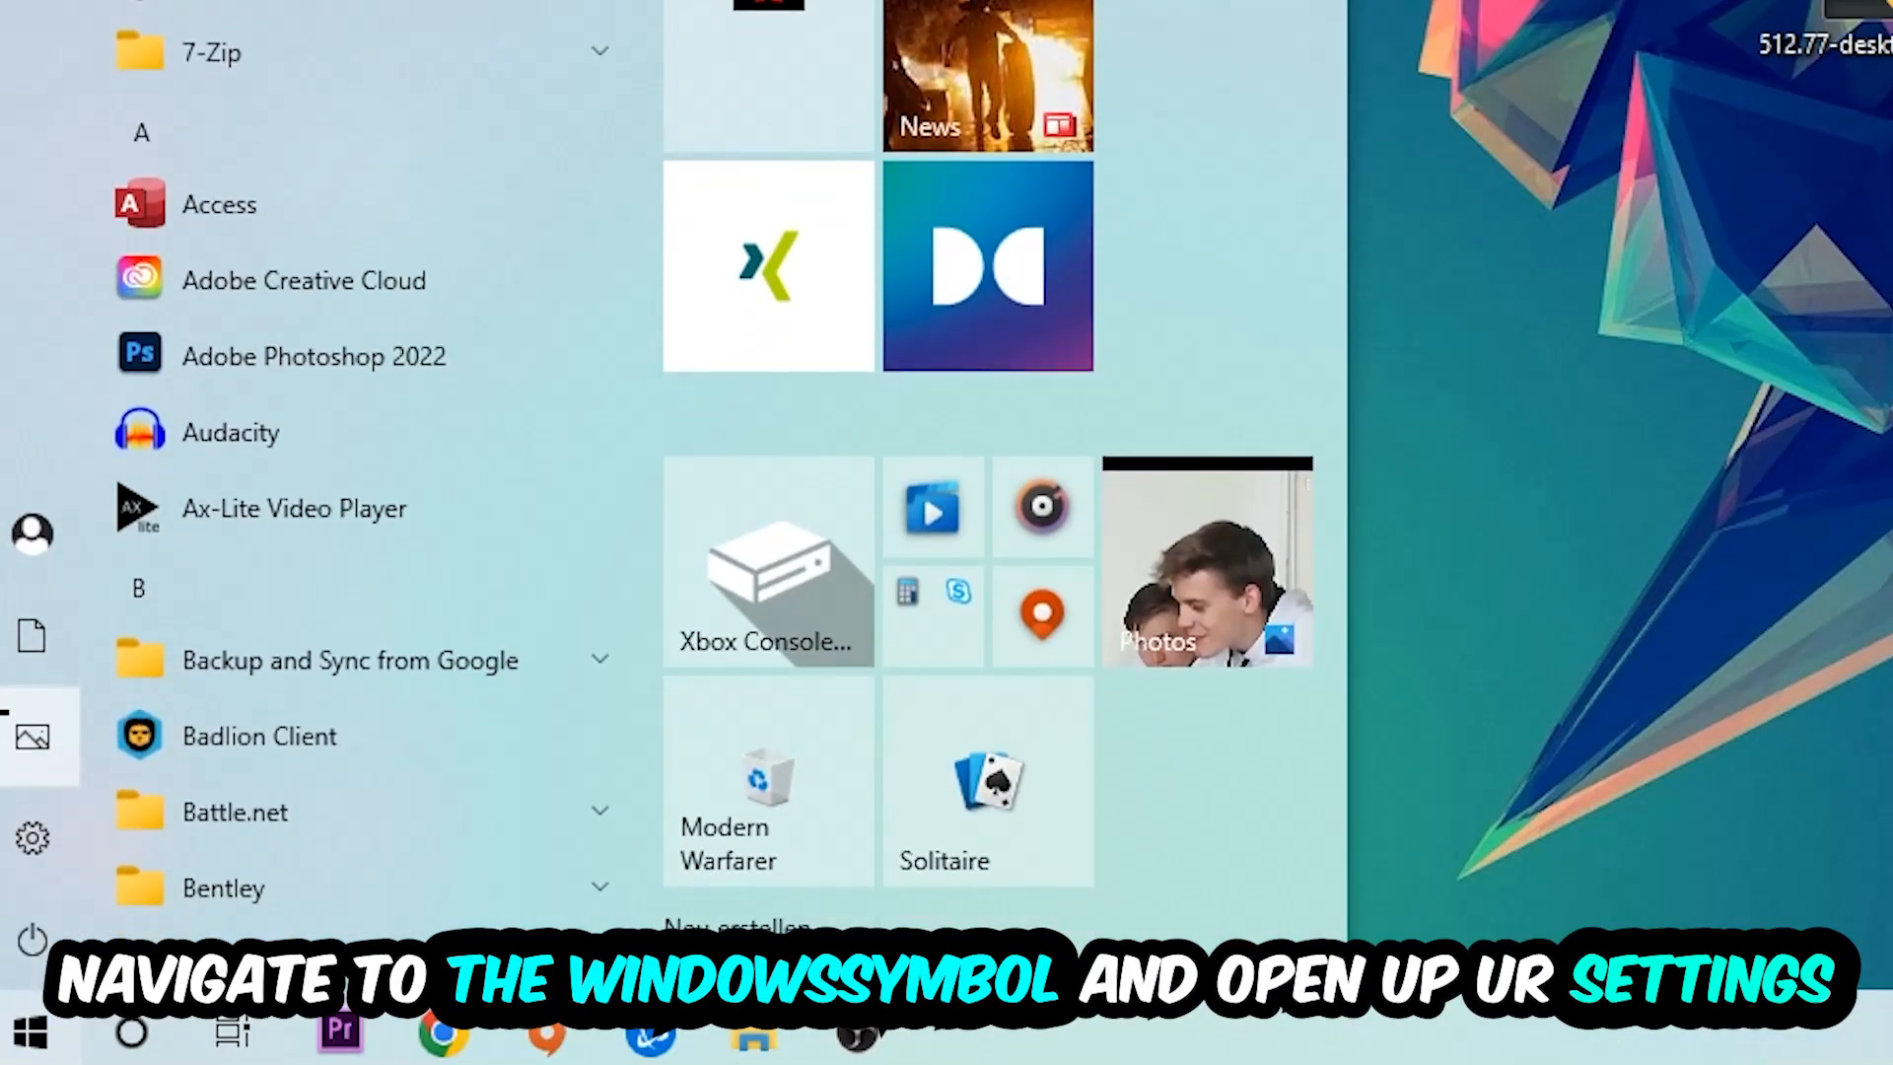
click(32, 836)
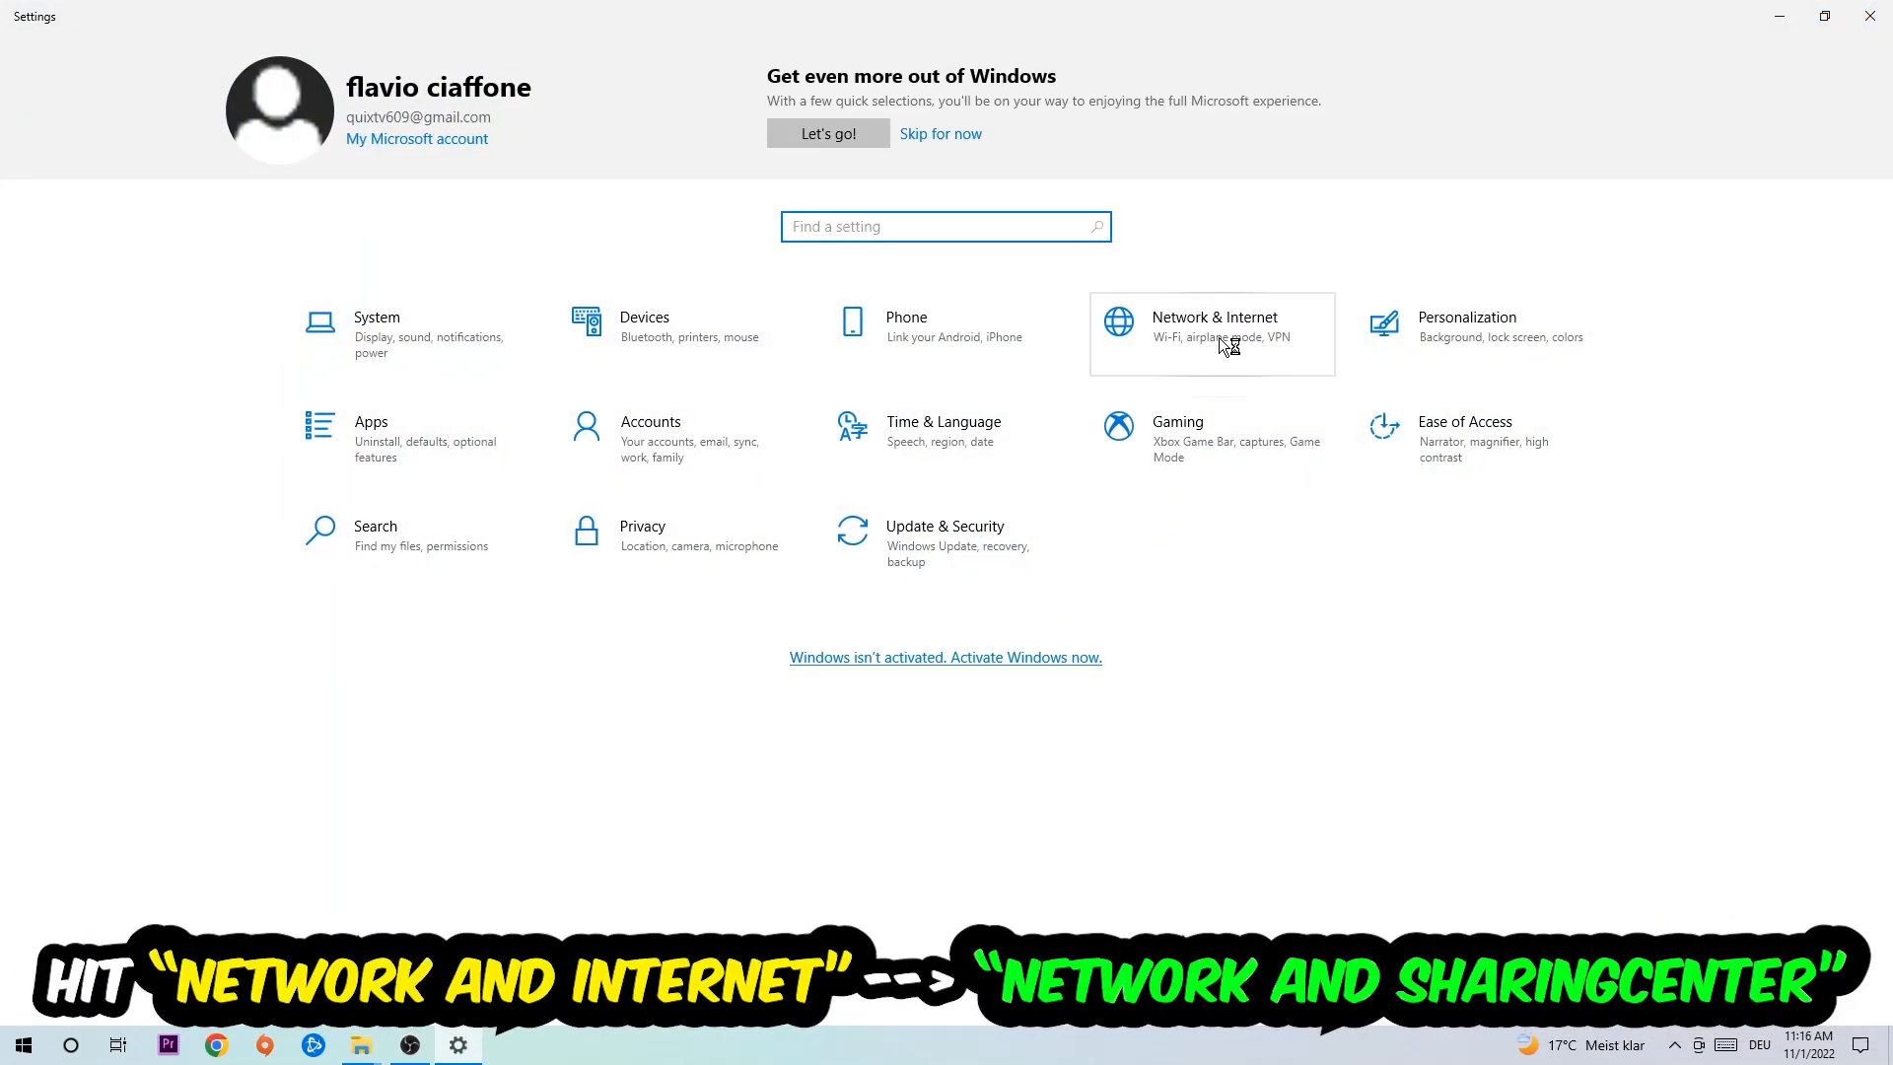
click(1213, 325)
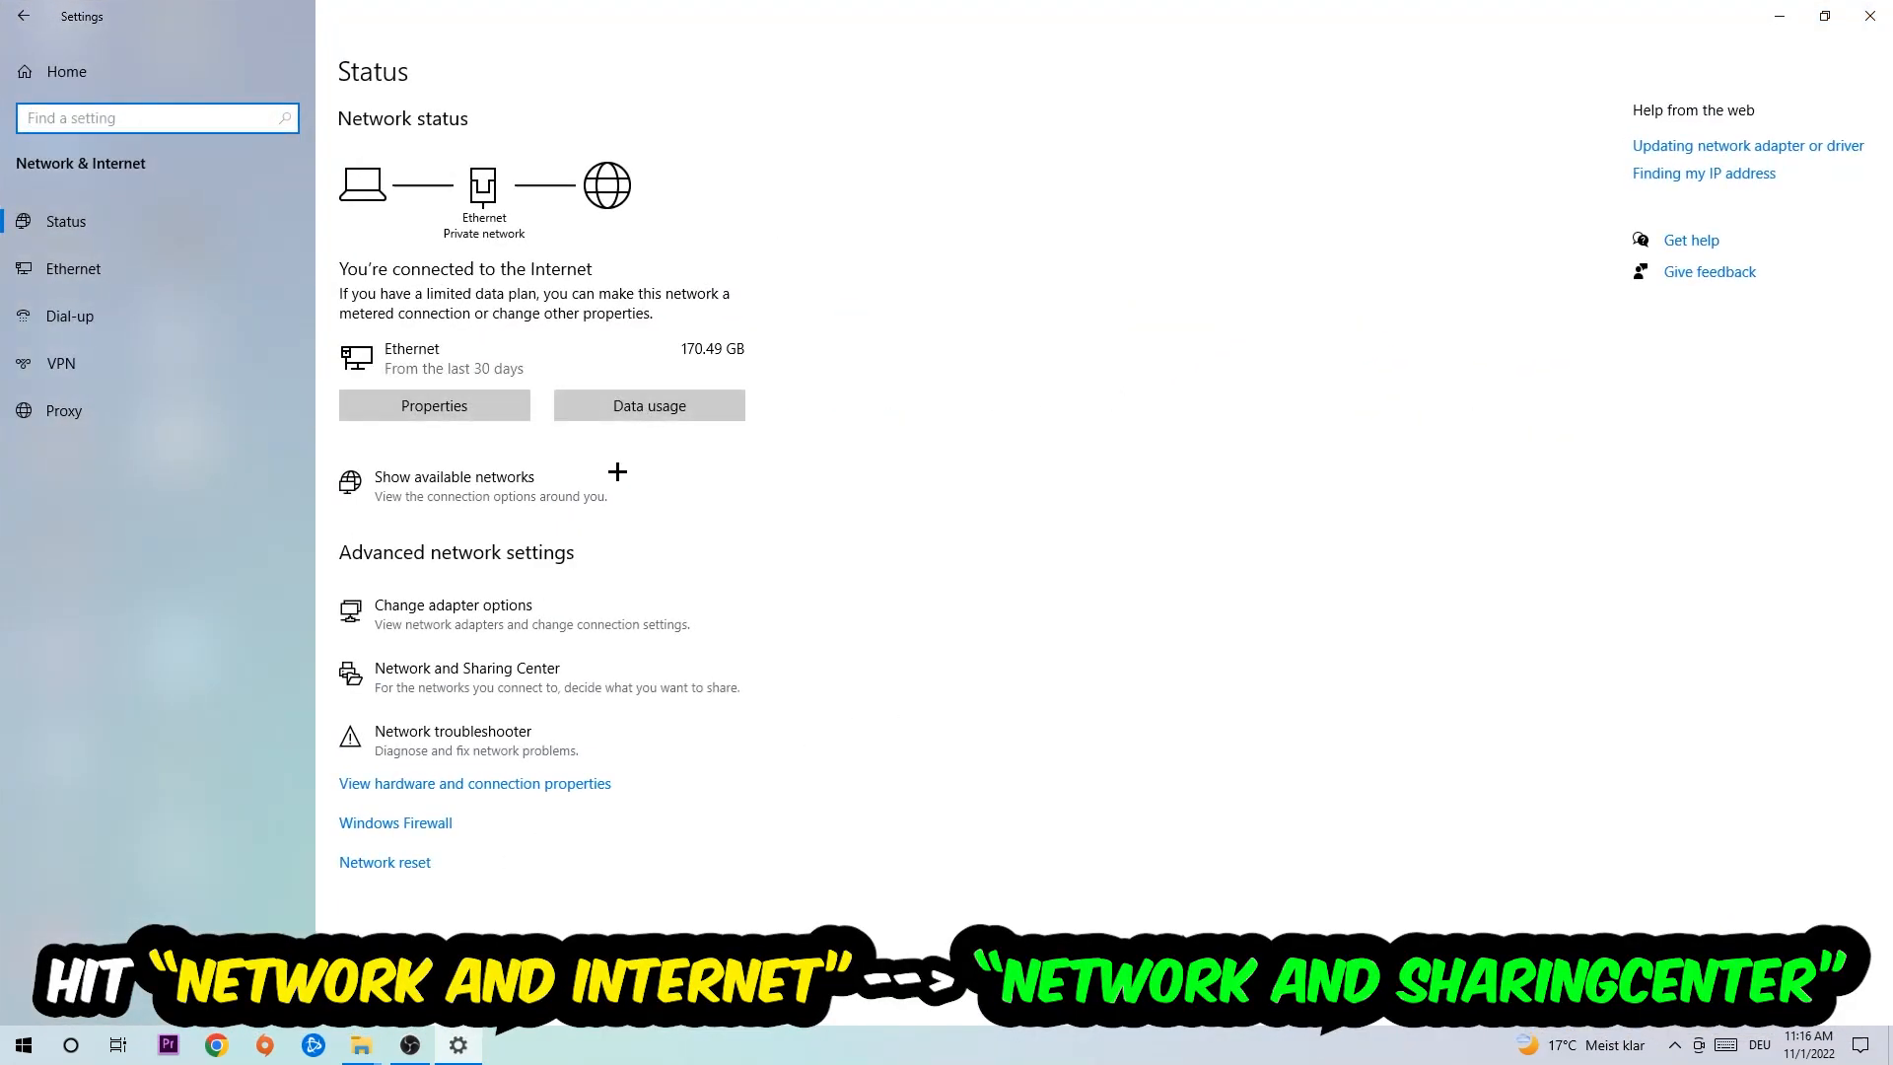
mouse_move(483, 677)
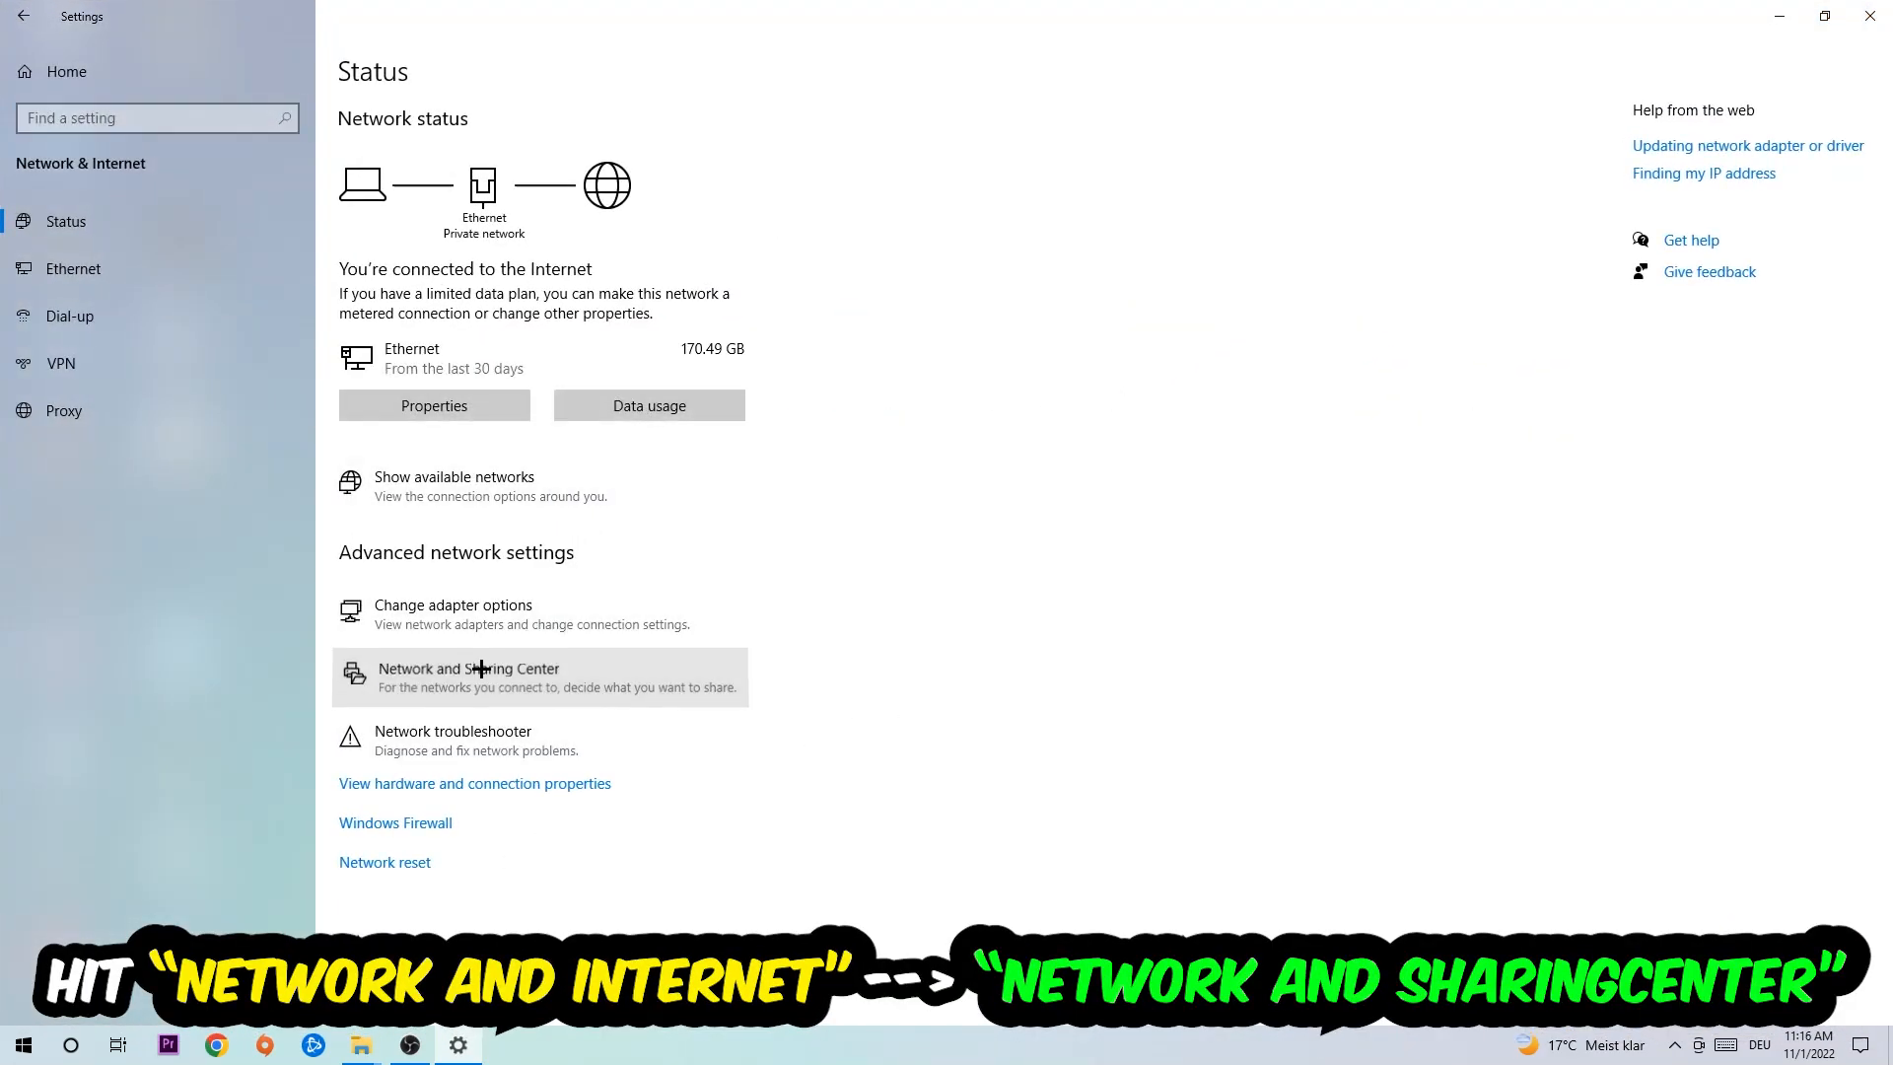
Show the Network and Sharing Center with the active Ethernet connection.
click(470, 677)
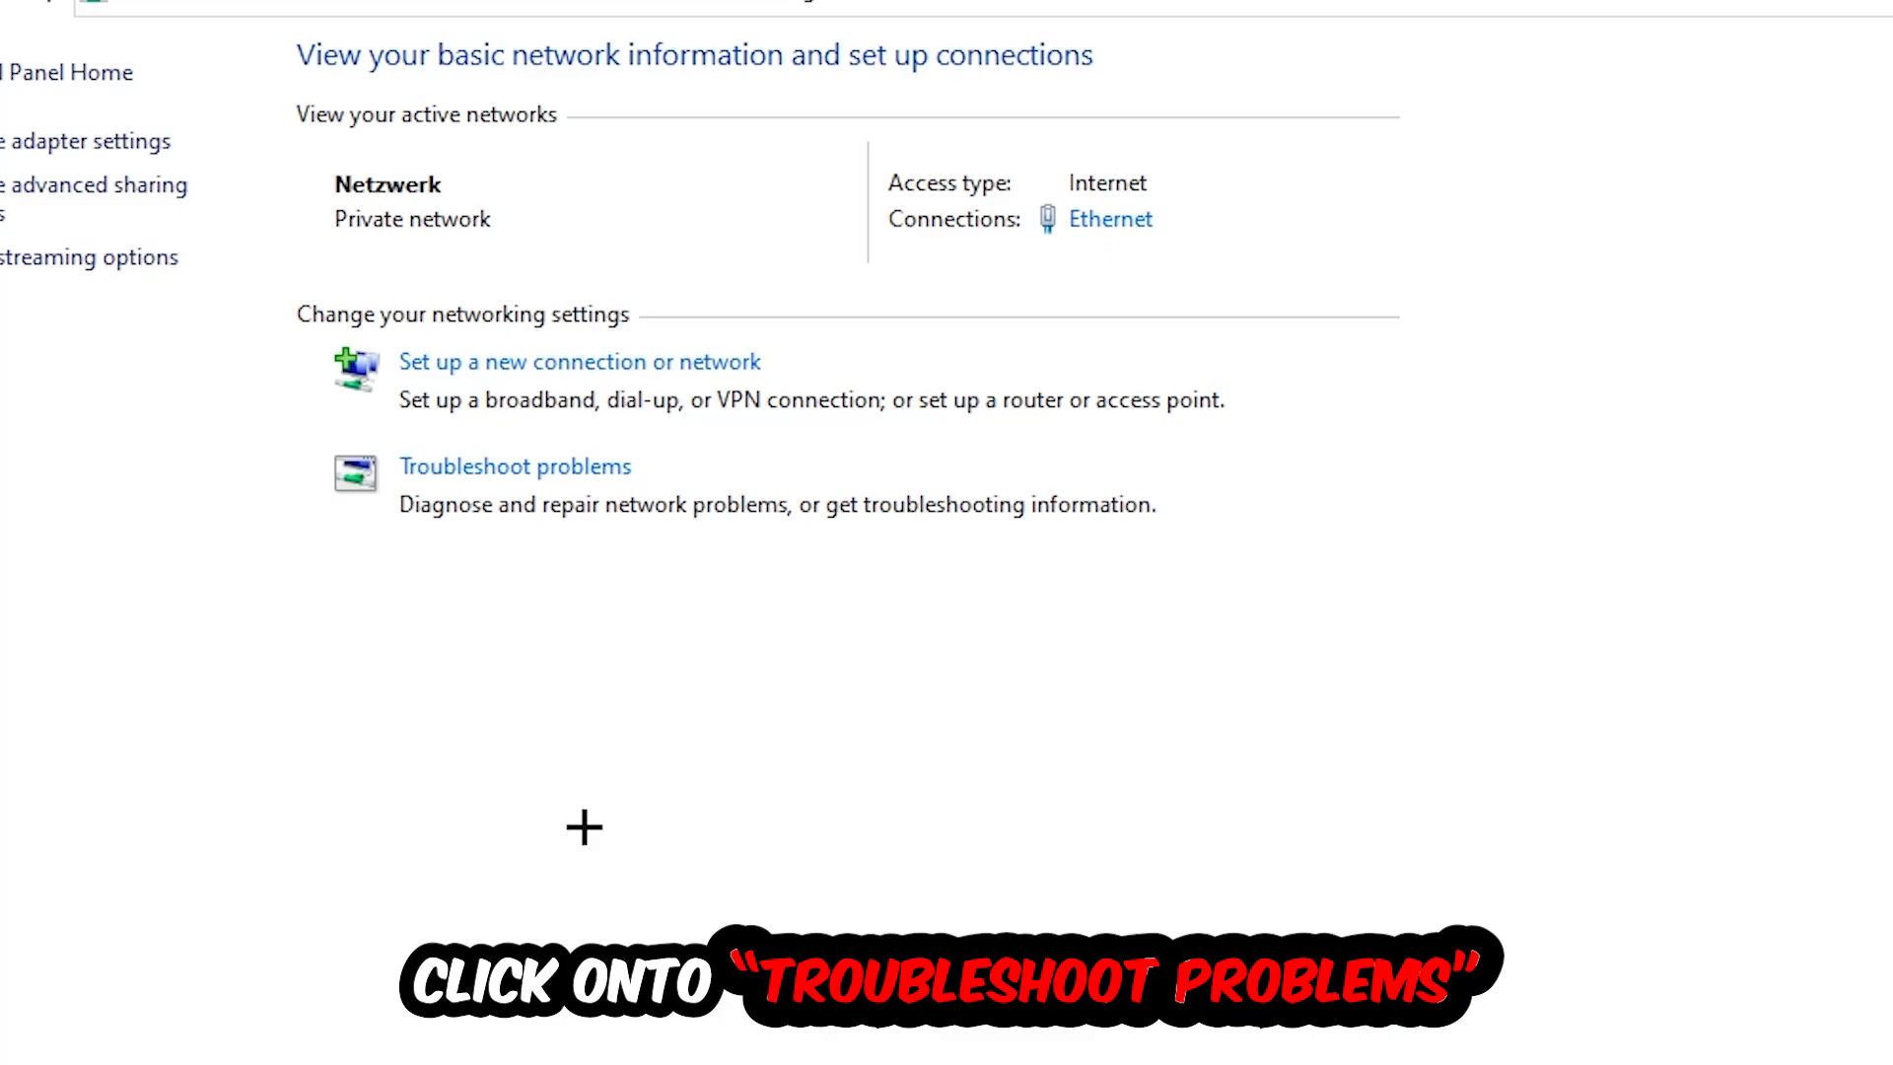
mouse_move(497, 593)
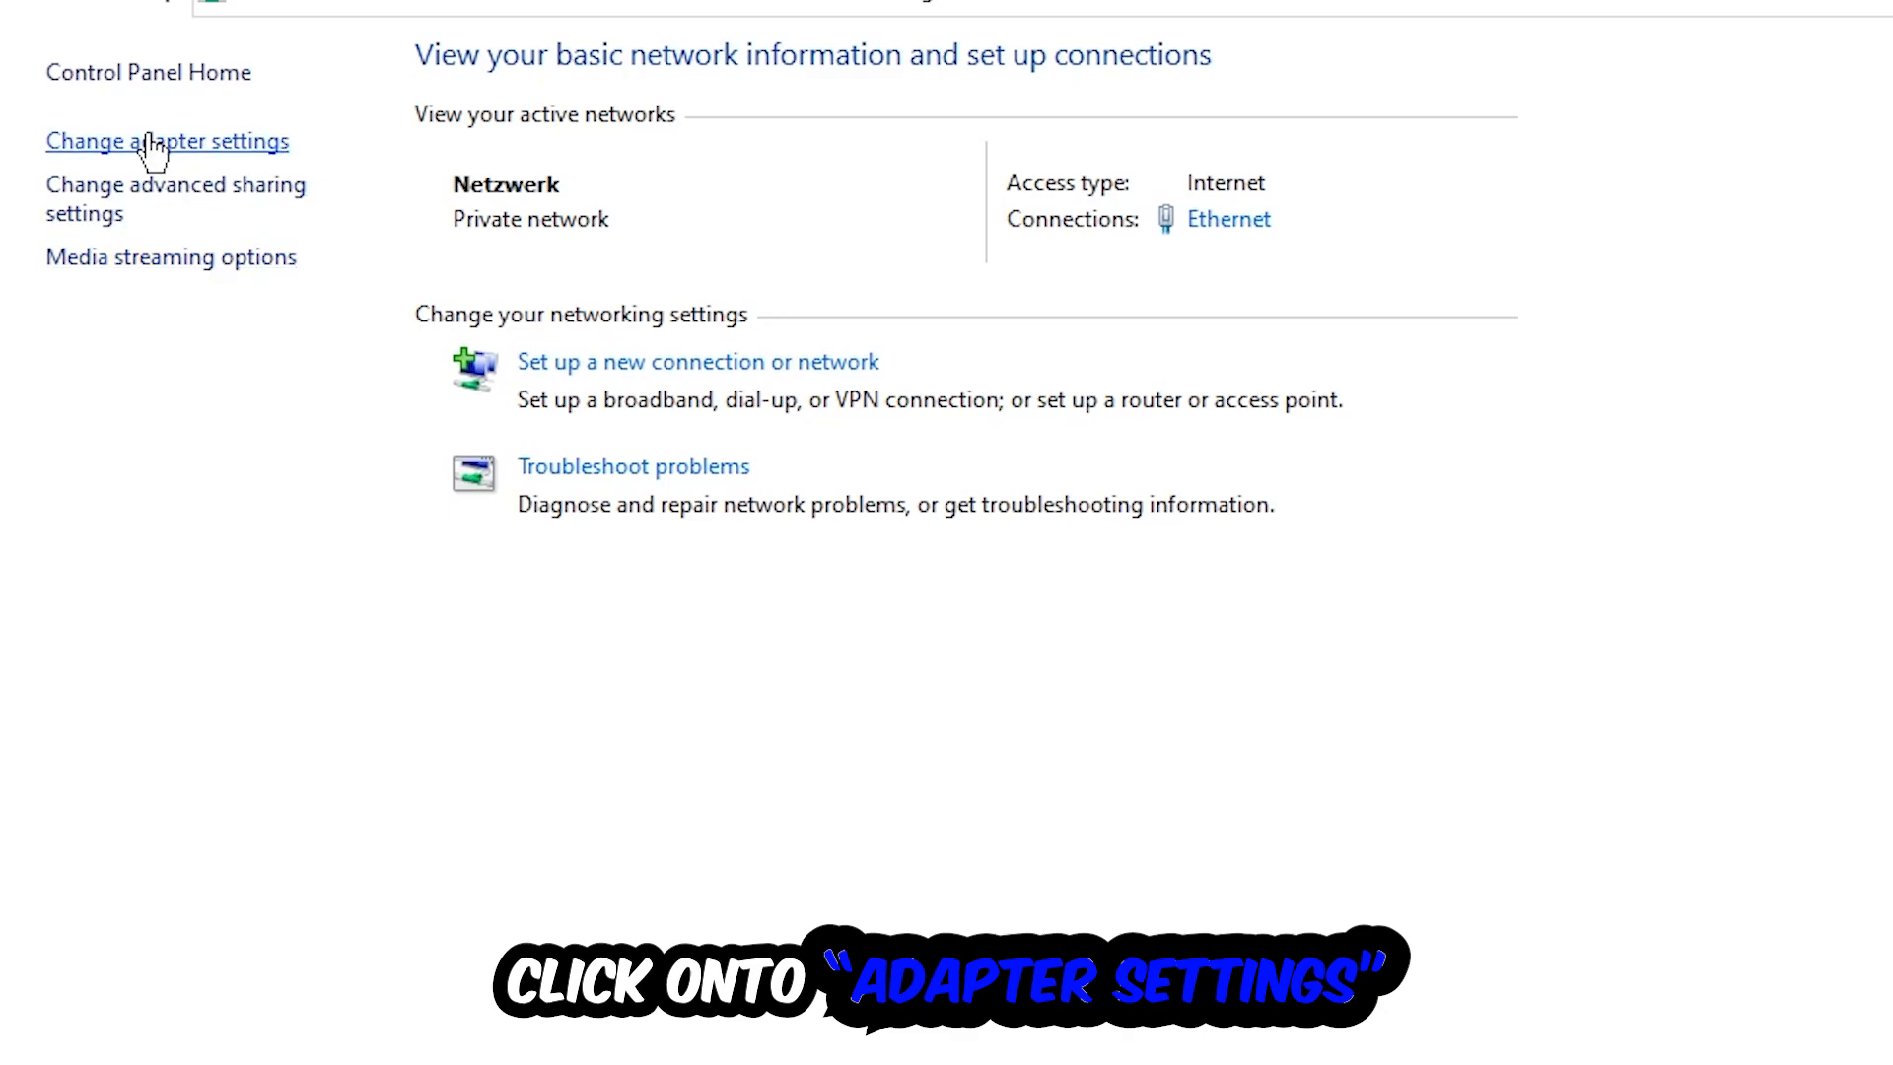
Disable and re-enable the Ethernet adapter, then close Network Connections.
click(166, 142)
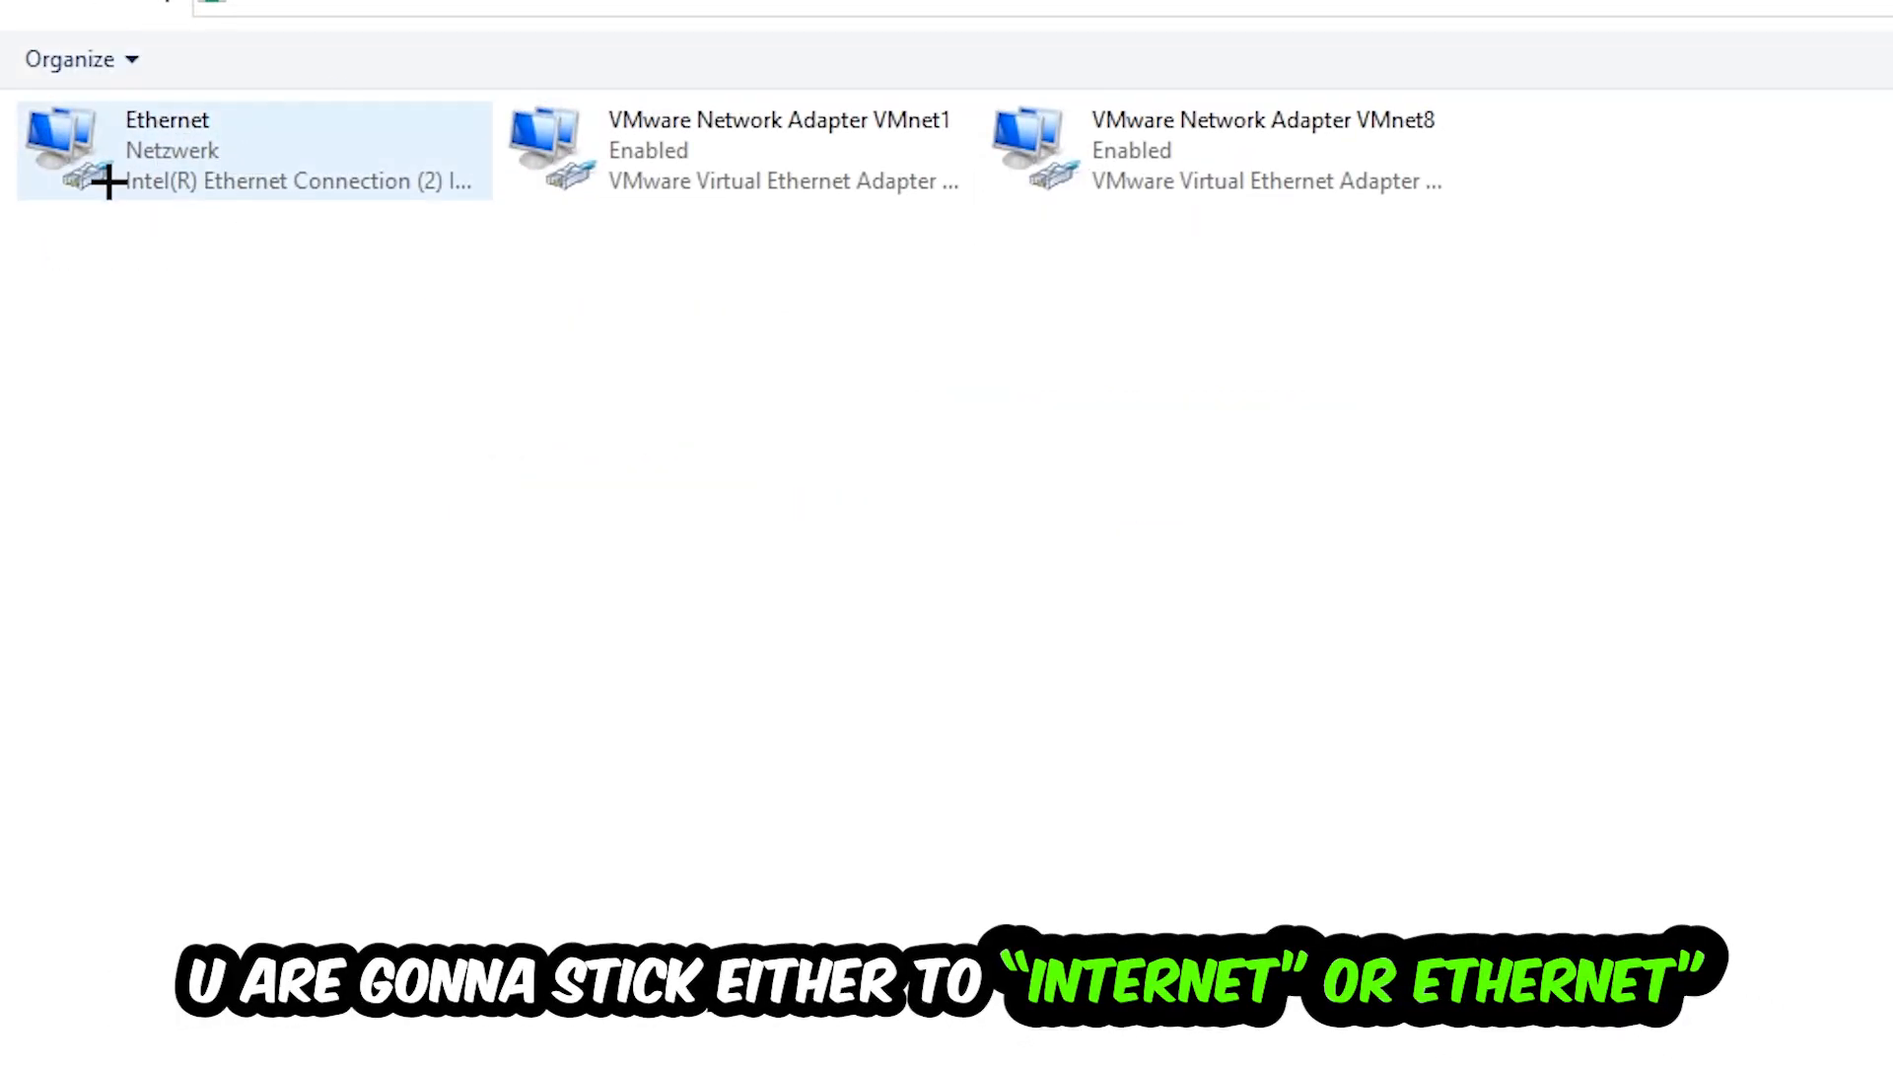
mouse_move(255, 144)
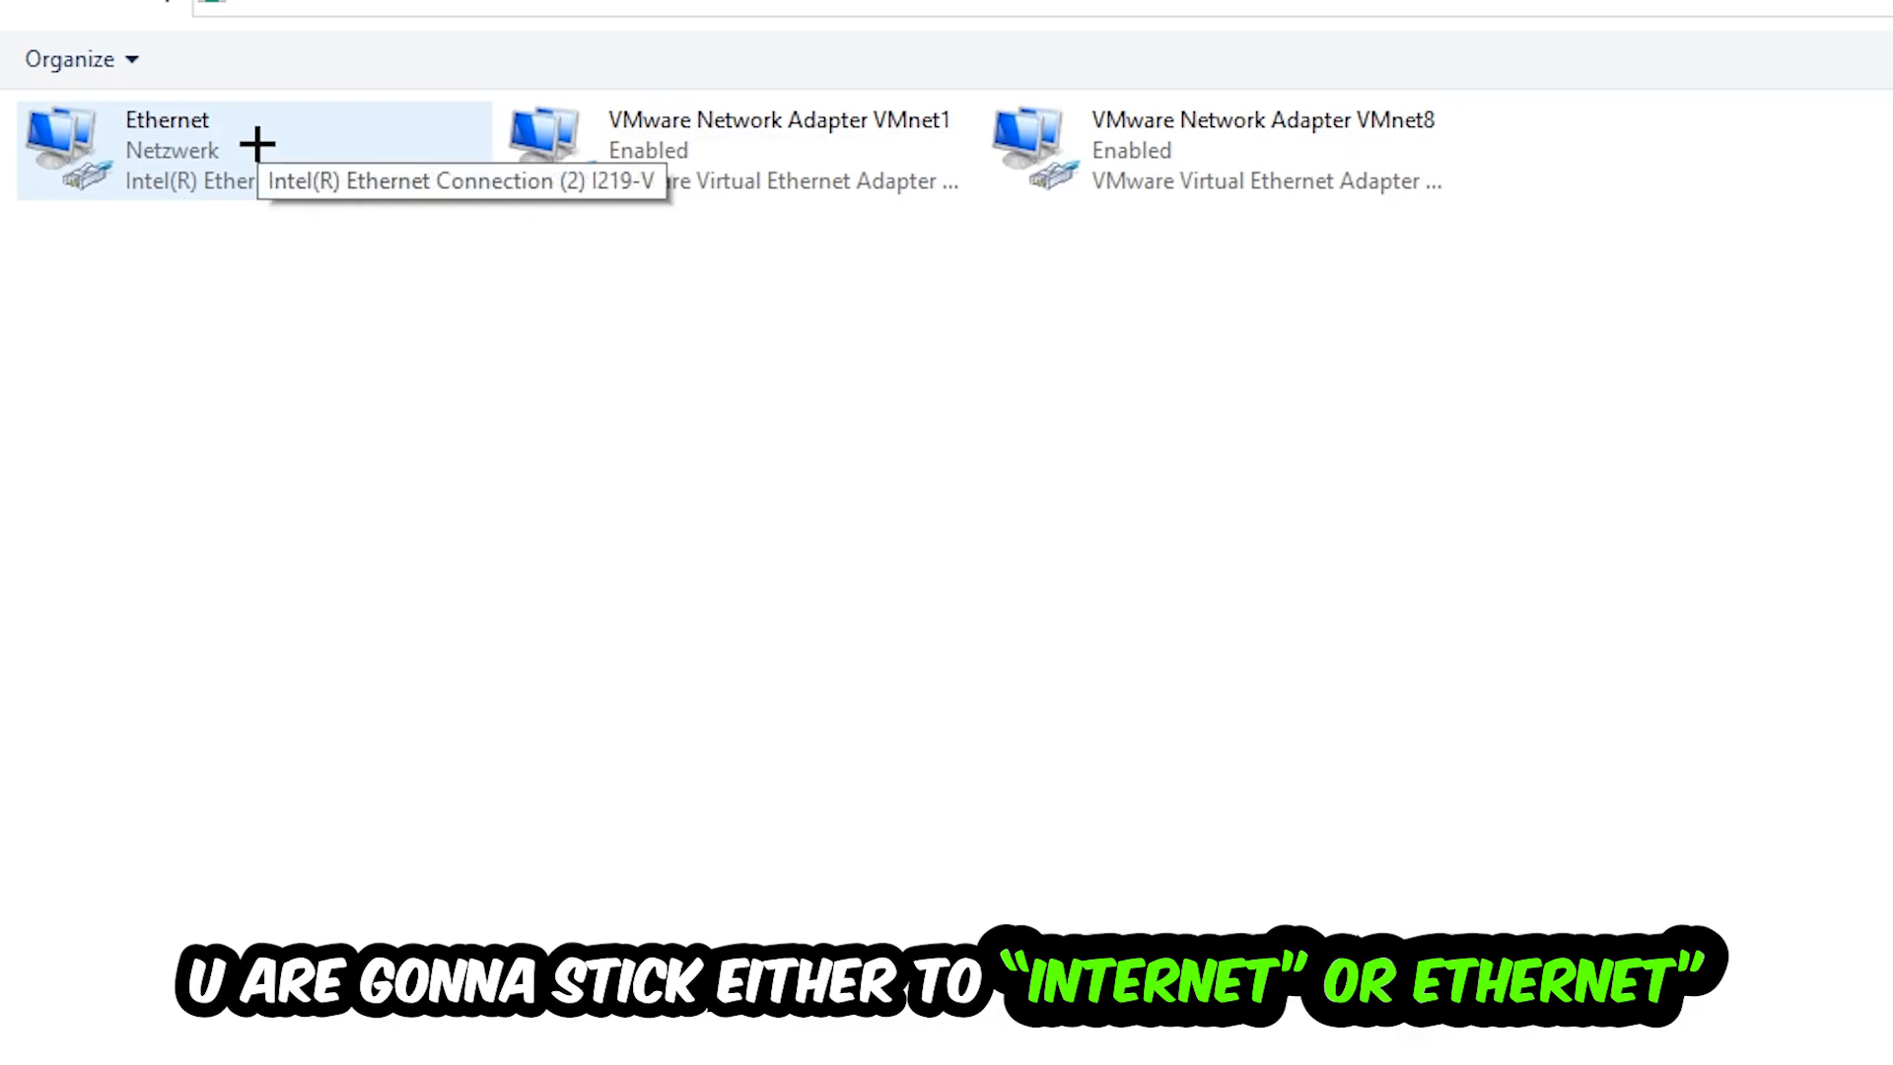
mouse_move(250, 148)
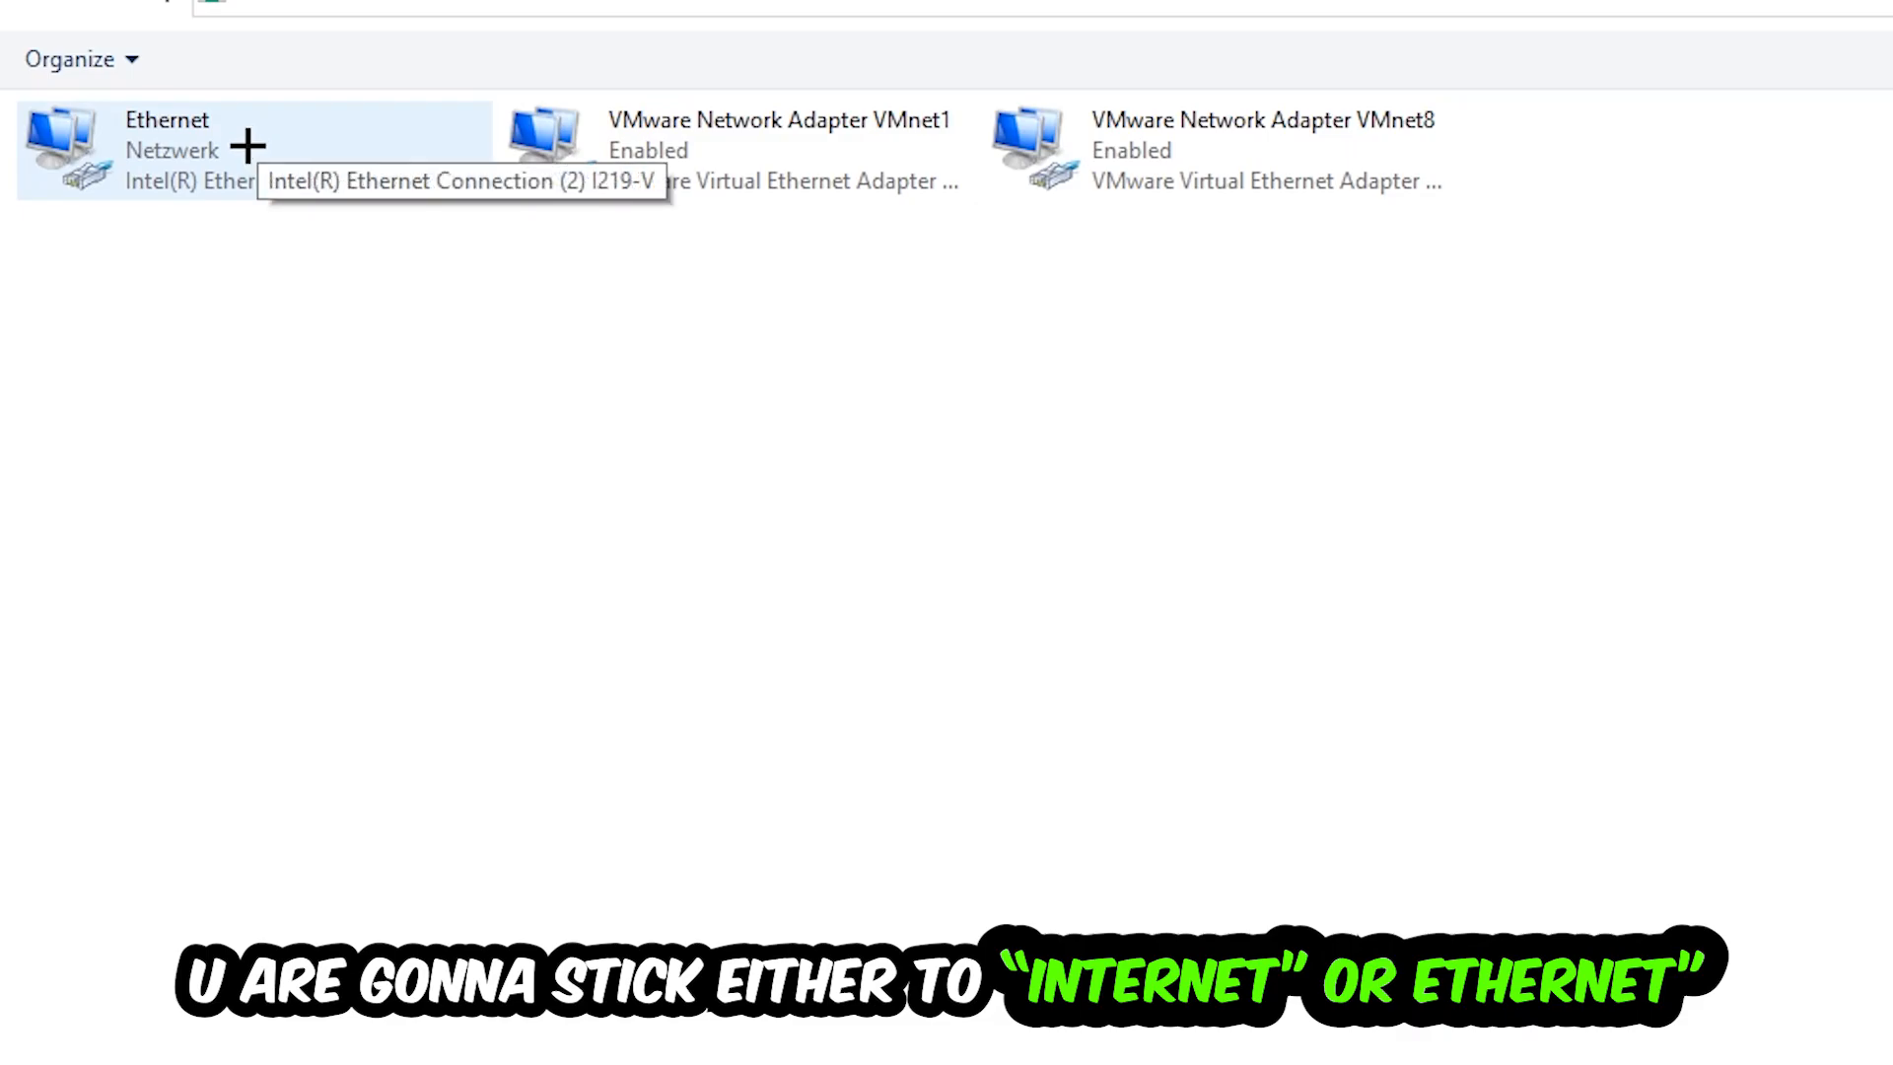
right_click(181, 143)
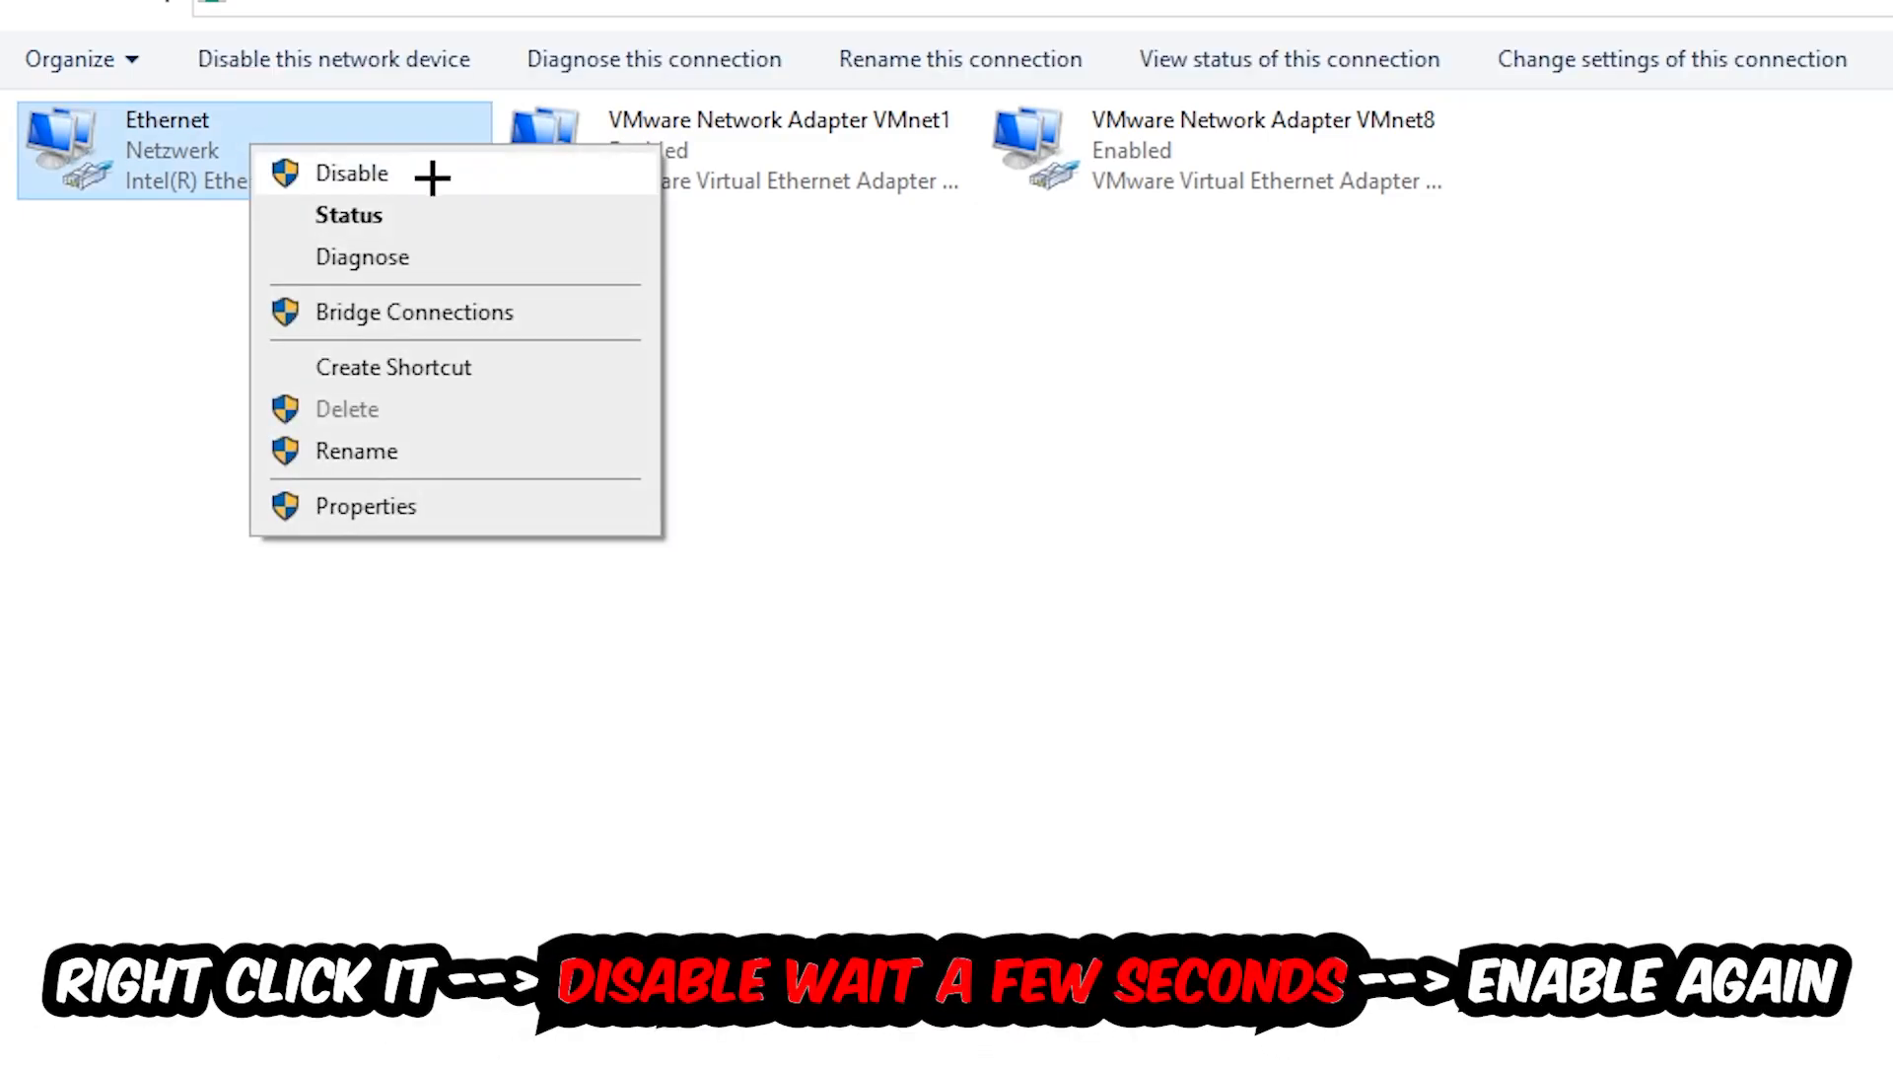
click(353, 173)
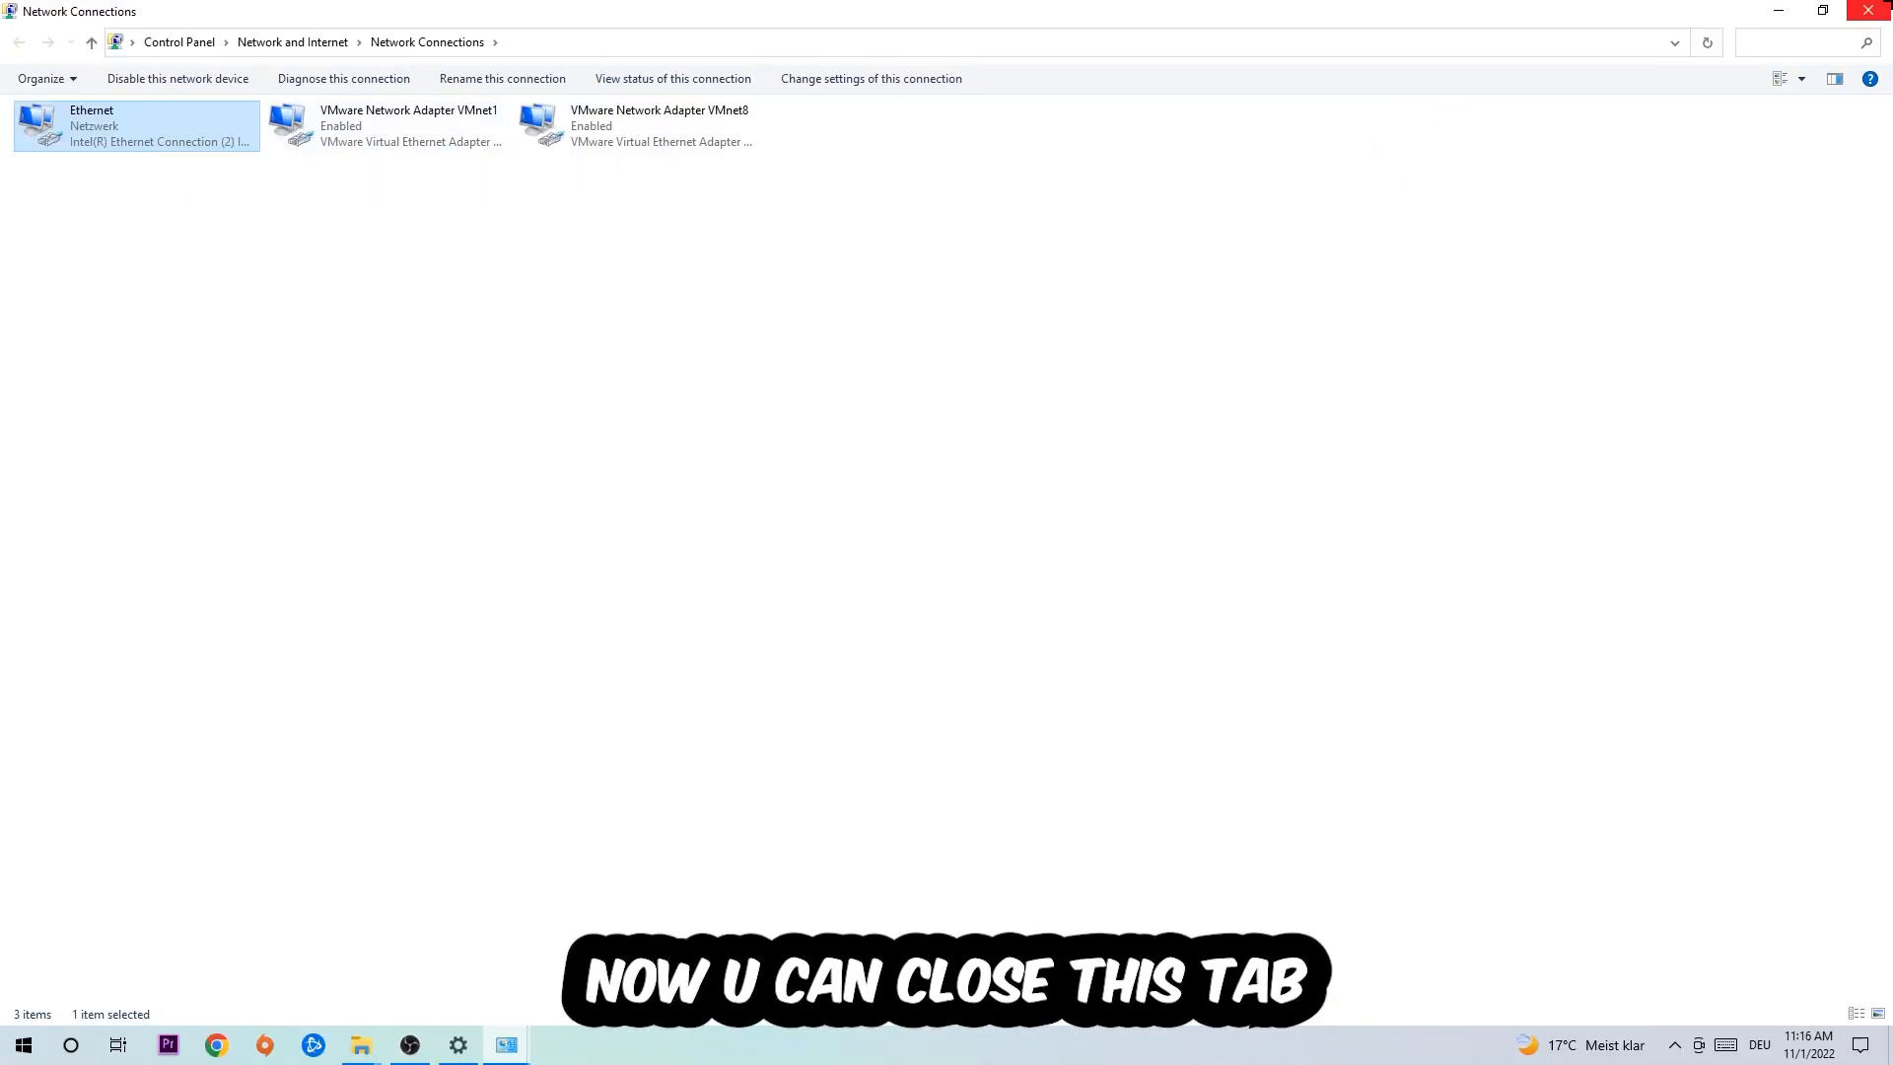
click(1867, 12)
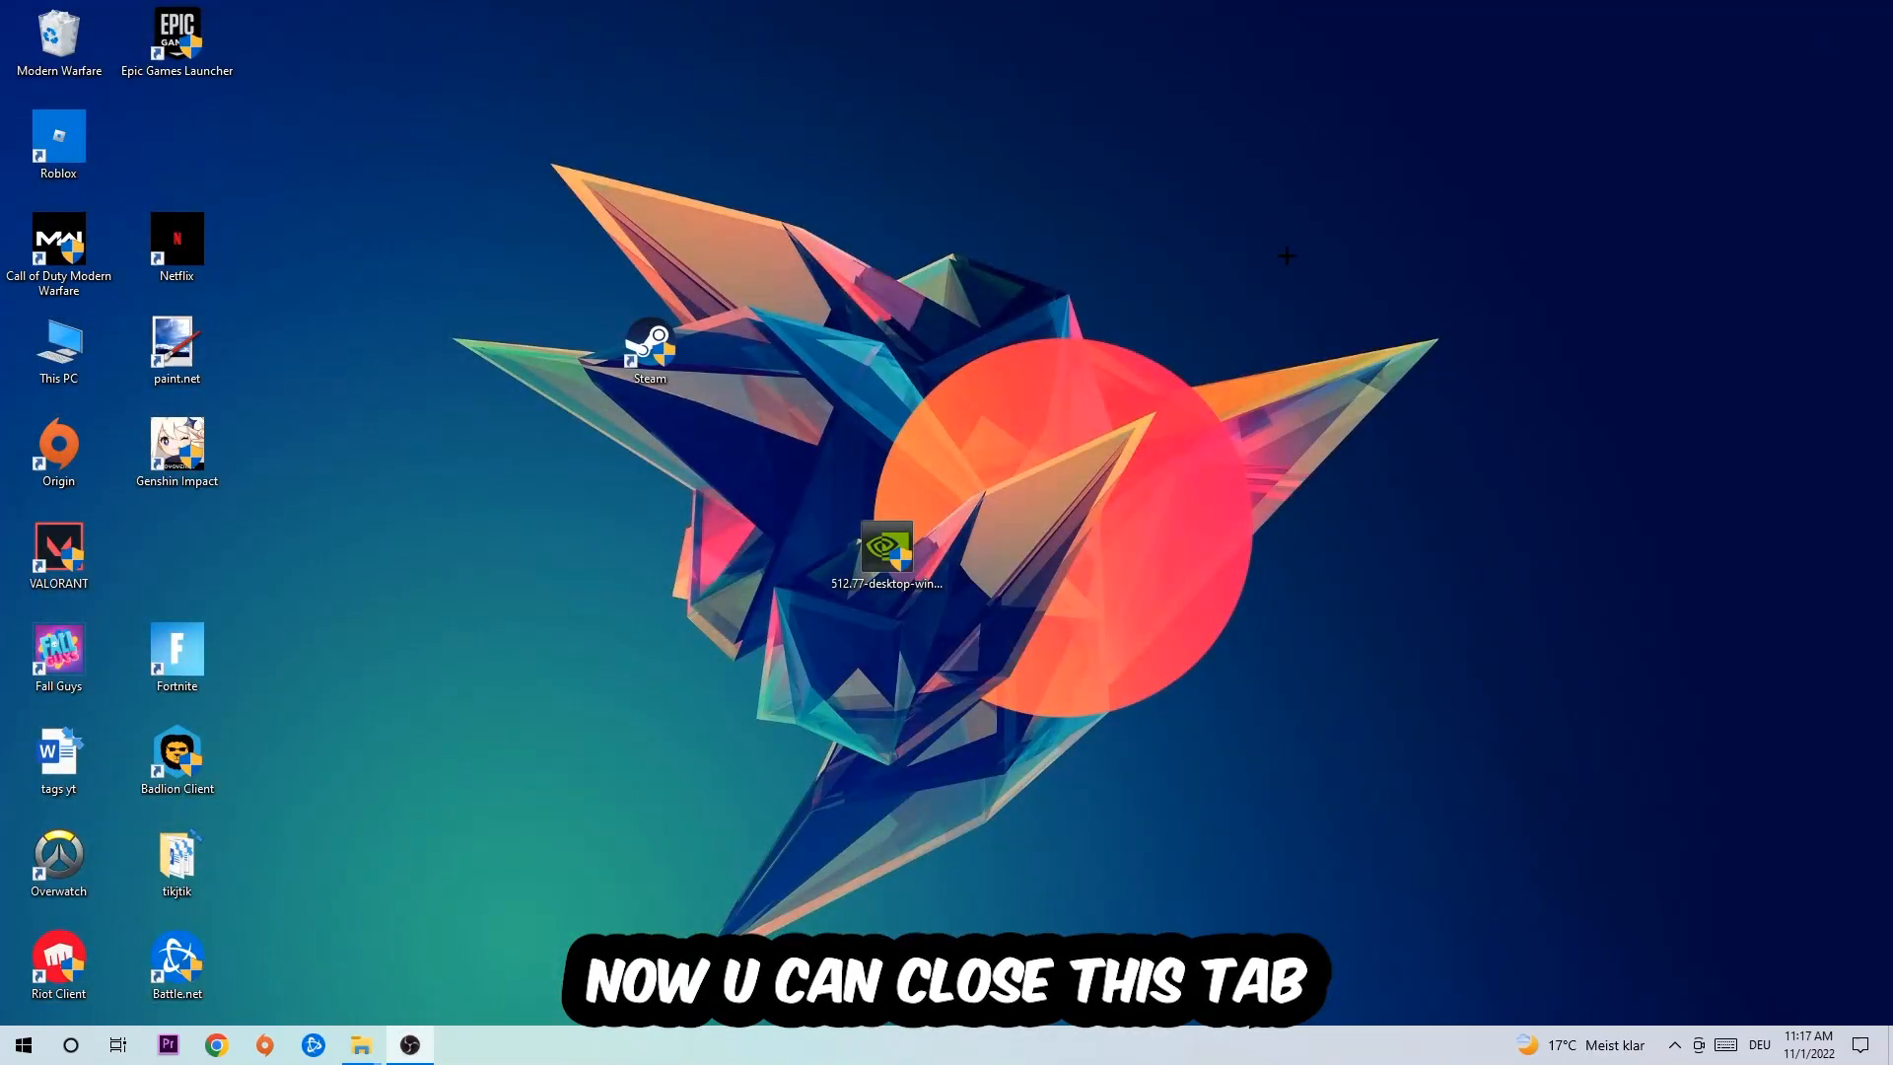